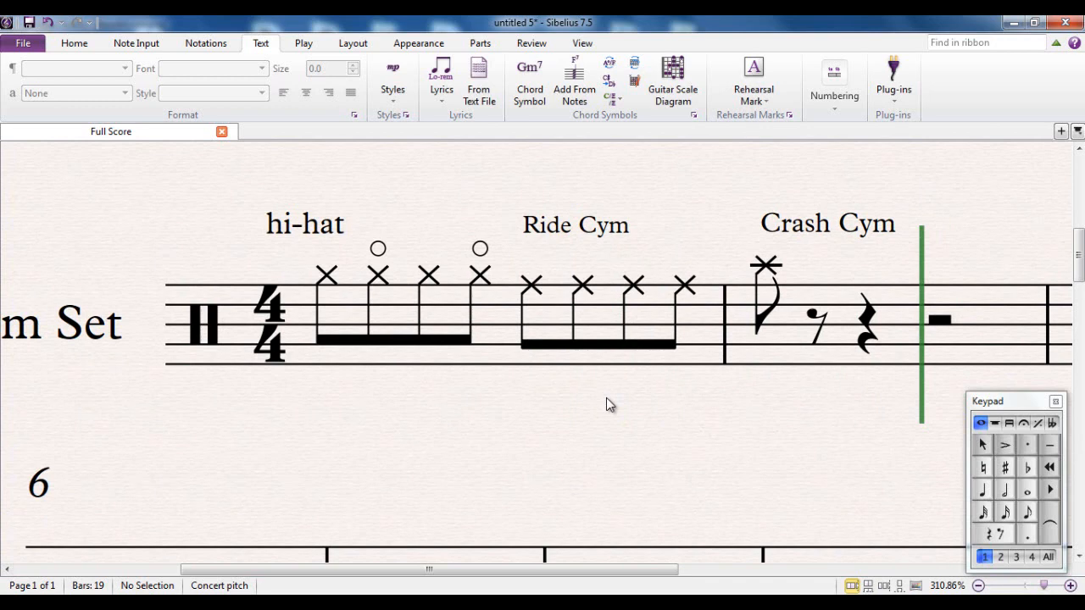
pyautogui.moveTo(560, 268)
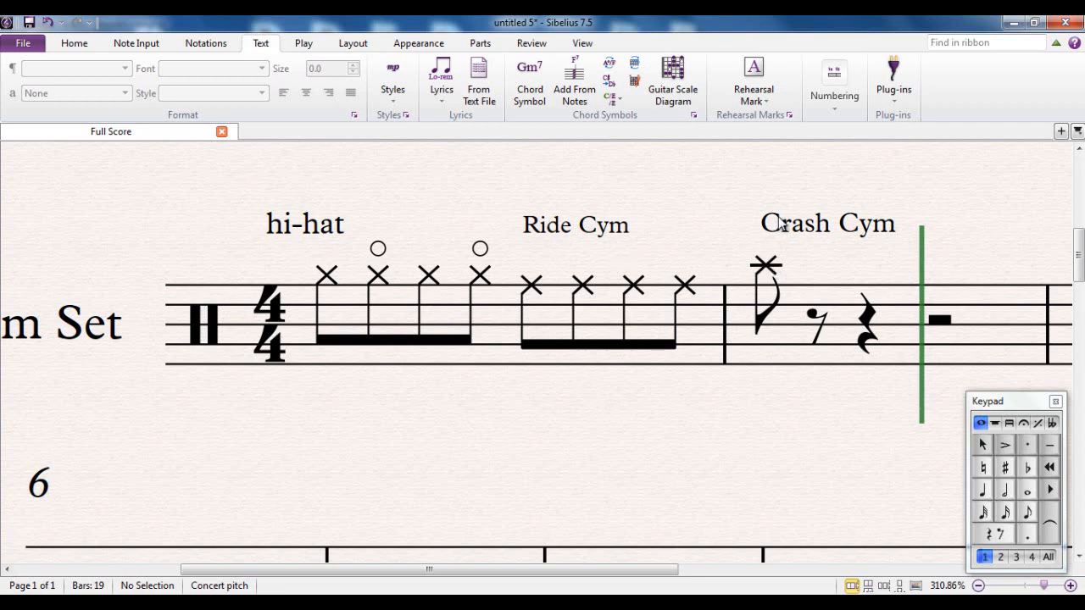
pyautogui.moveTo(539, 258)
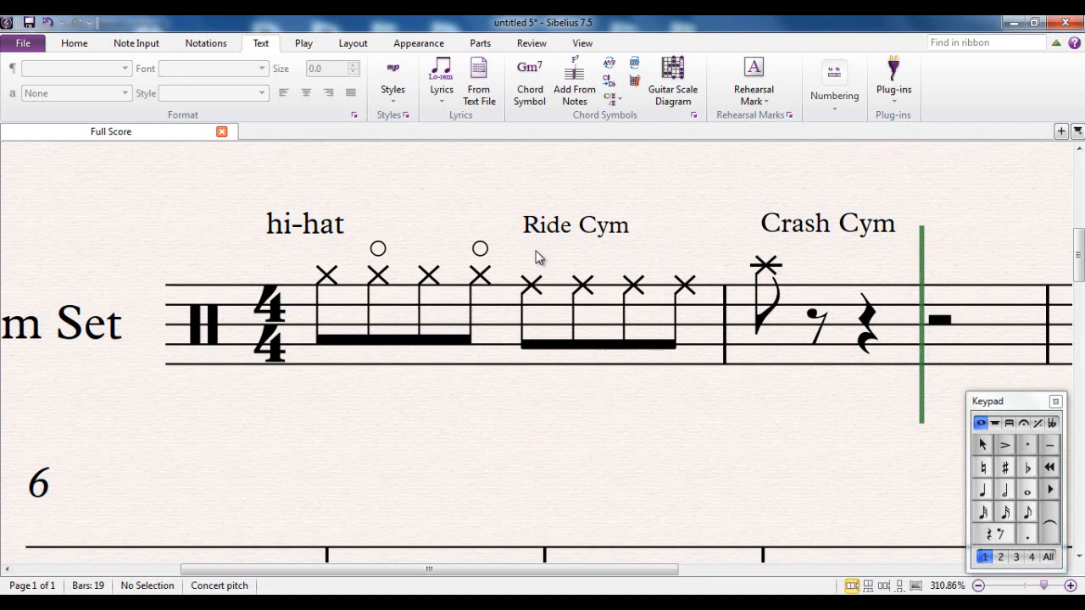
pyautogui.moveTo(566, 262)
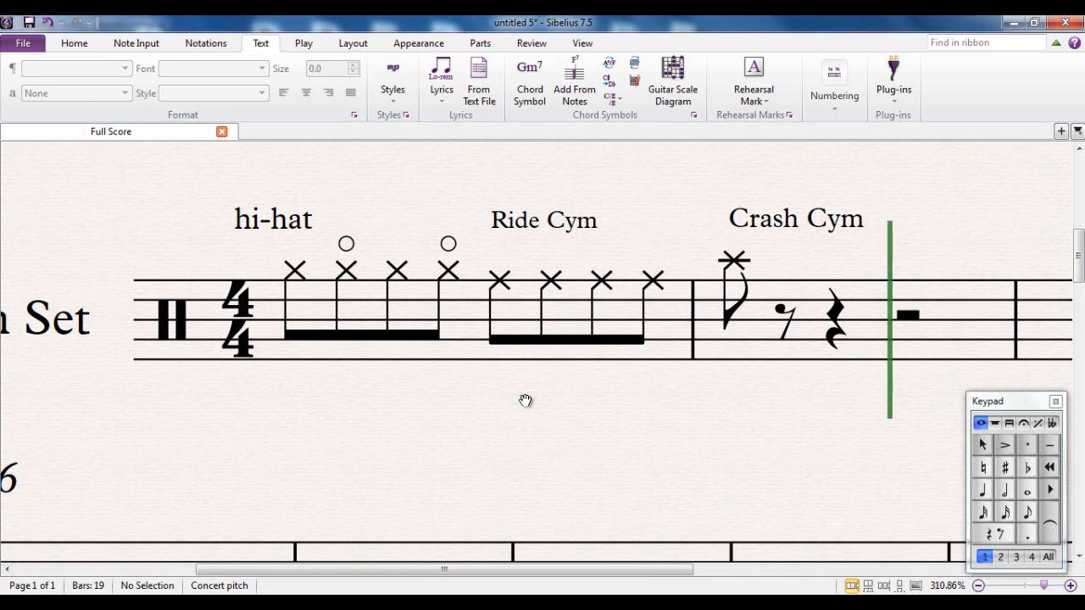
pyautogui.moveTo(527, 404)
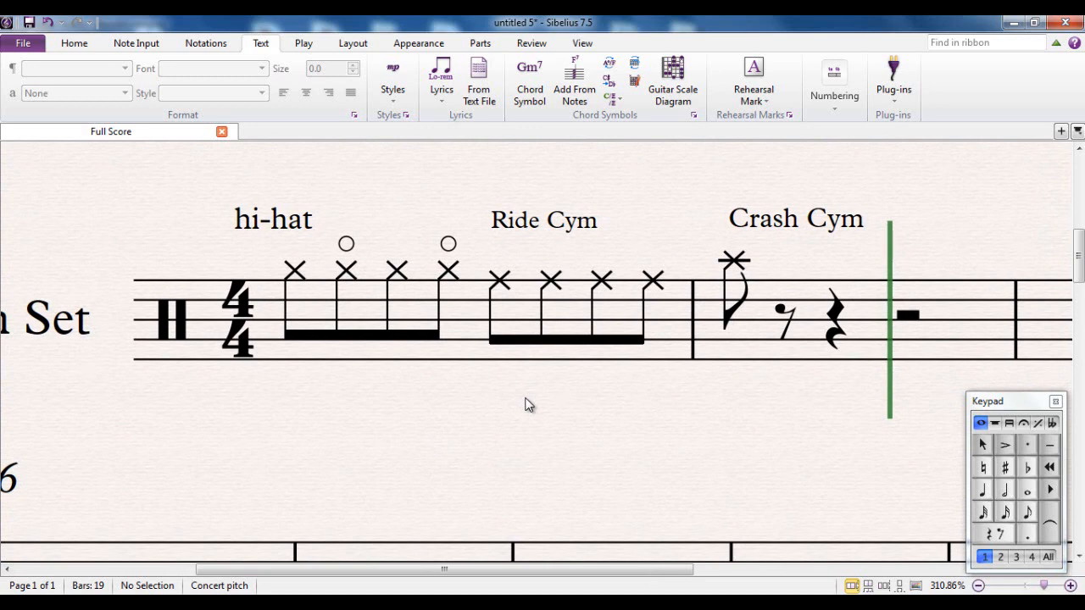
pyautogui.moveTo(495, 398)
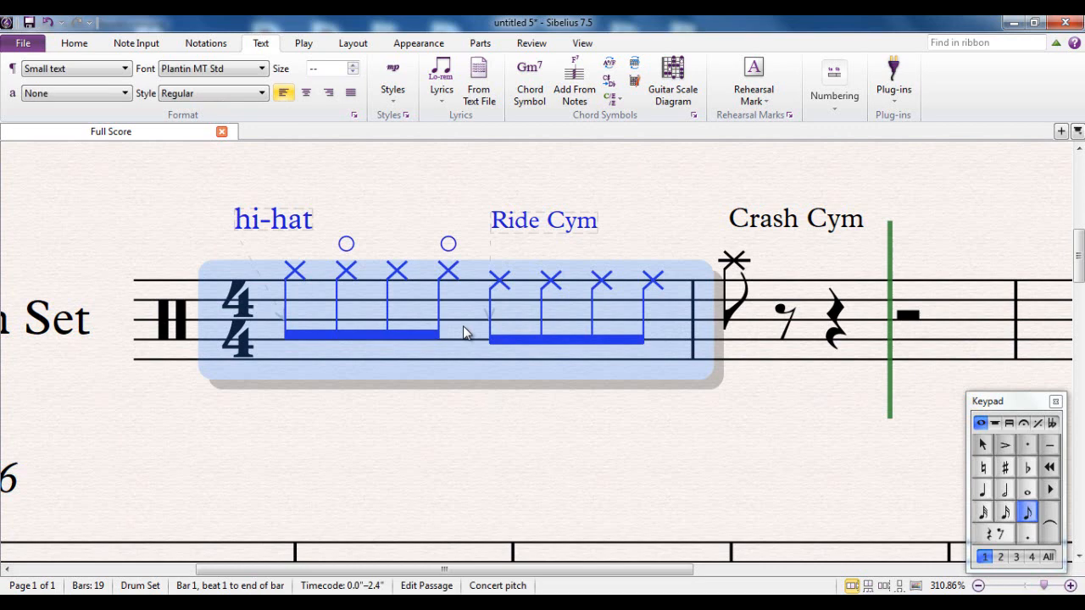
pyautogui.moveTo(427, 407)
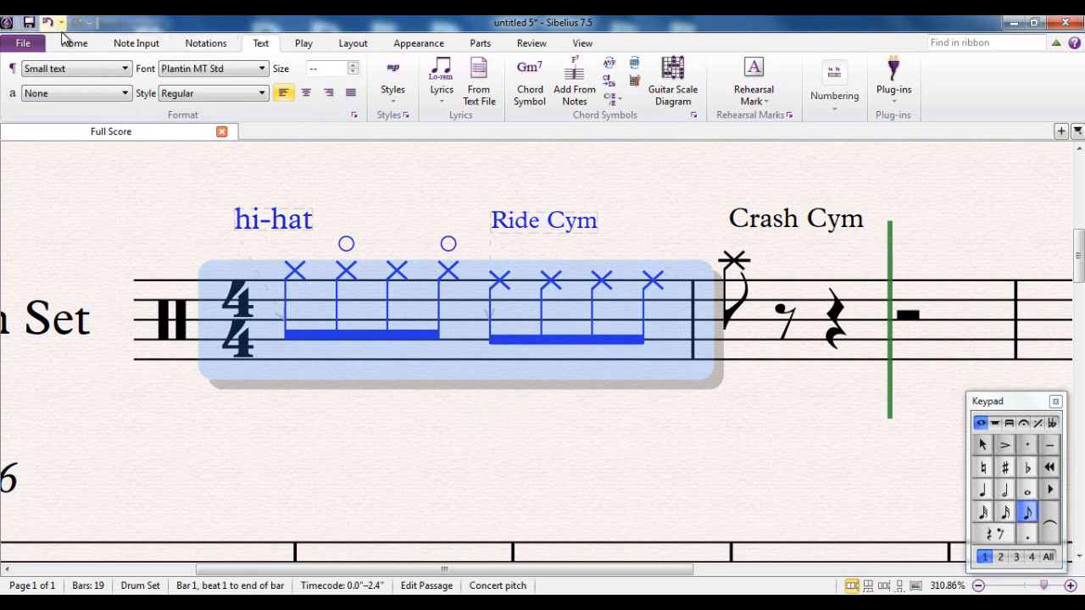
# - Select the first Drum Set bar and switch to the Home ribbon commands
pyautogui.click(74, 42)
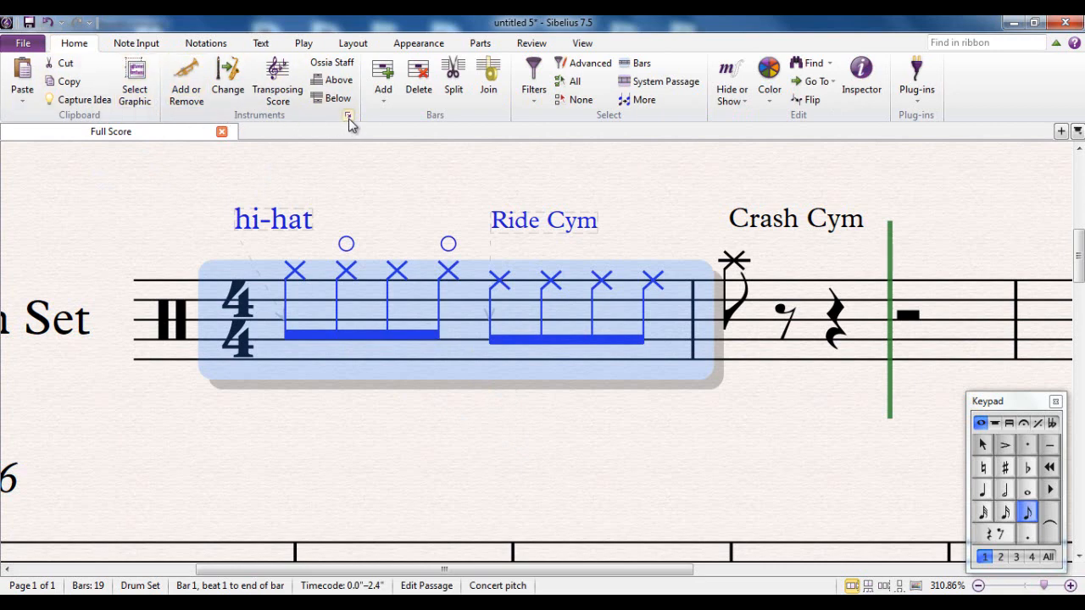
pyautogui.moveTo(332, 144)
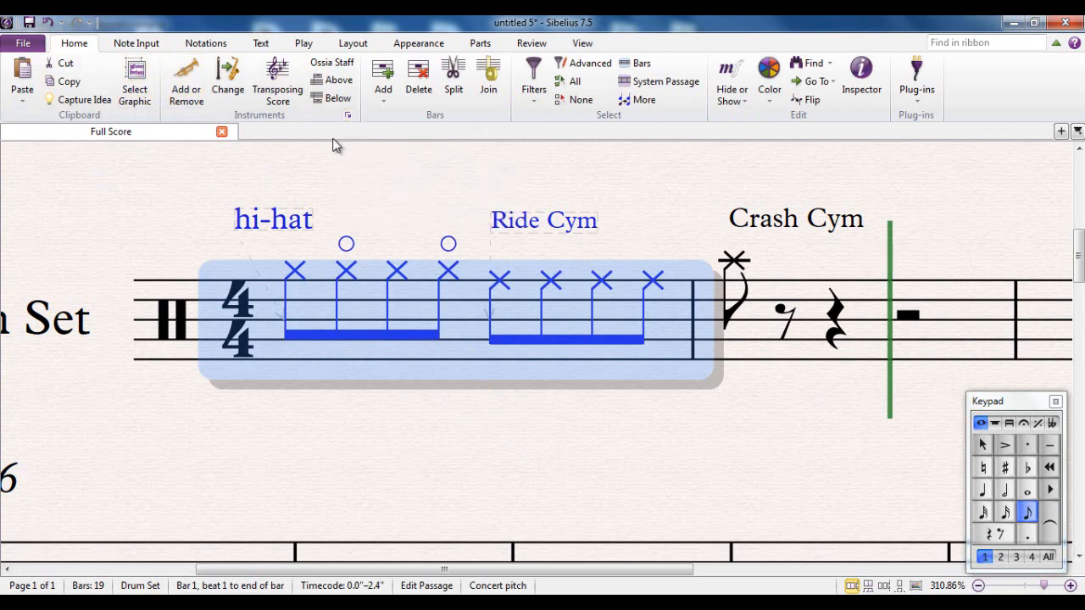
pyautogui.moveTo(348, 115)
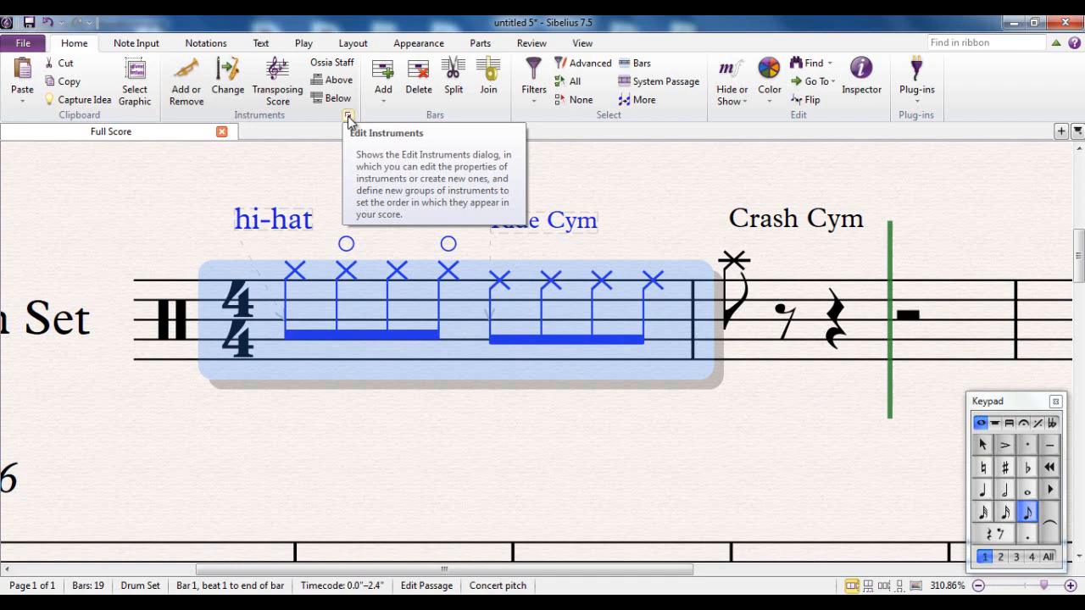
# - Bring up Edit Instruments and pick Drum Set (Rock) from the drum kit family
pyautogui.click(348, 122)
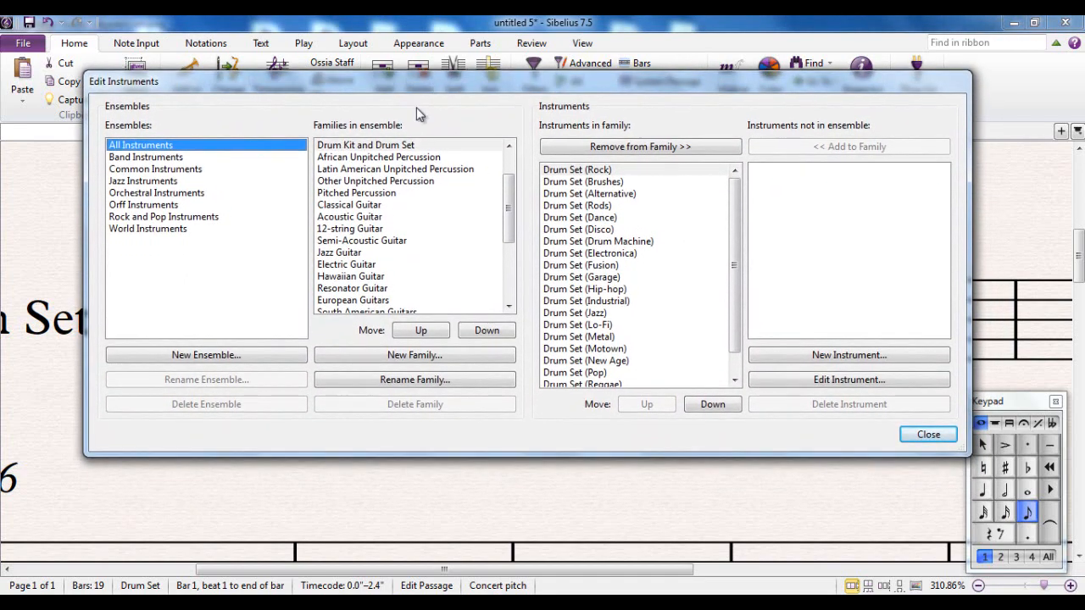
pyautogui.moveTo(529, 454)
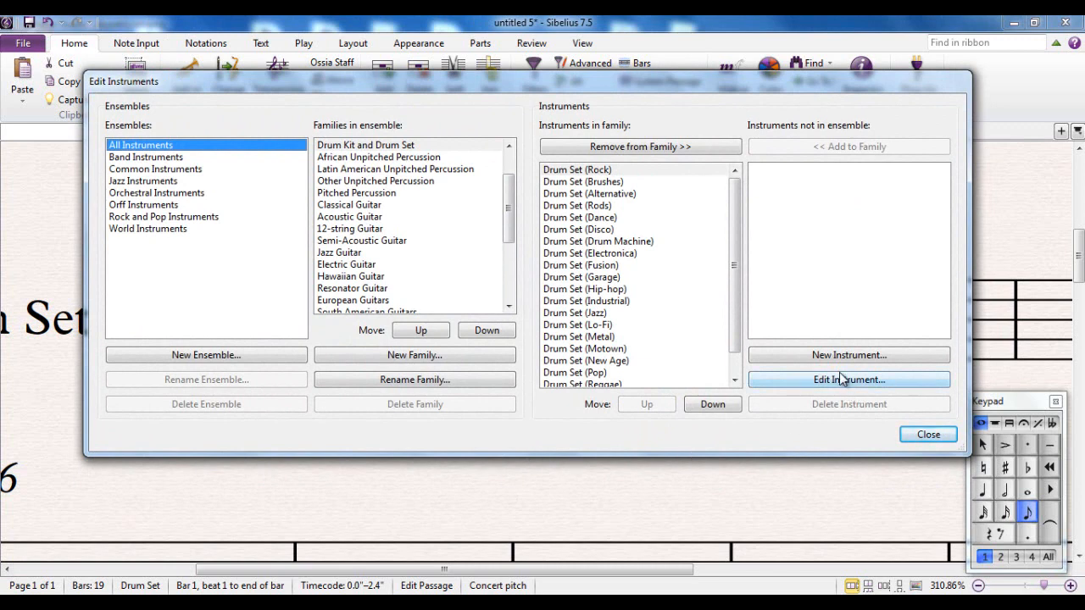
pyautogui.moveTo(848, 354)
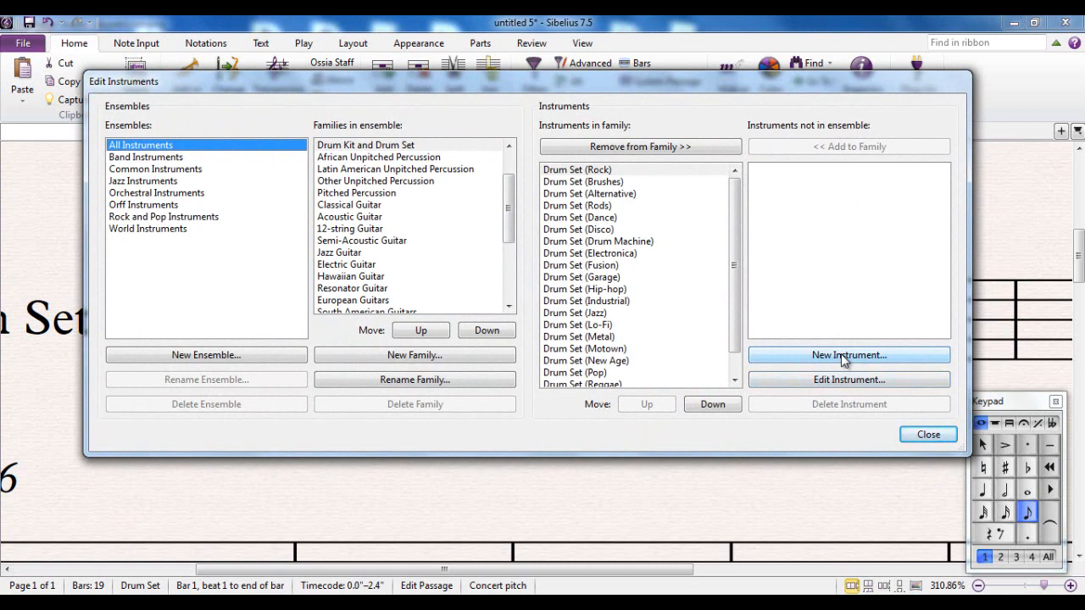
pyautogui.moveTo(838, 387)
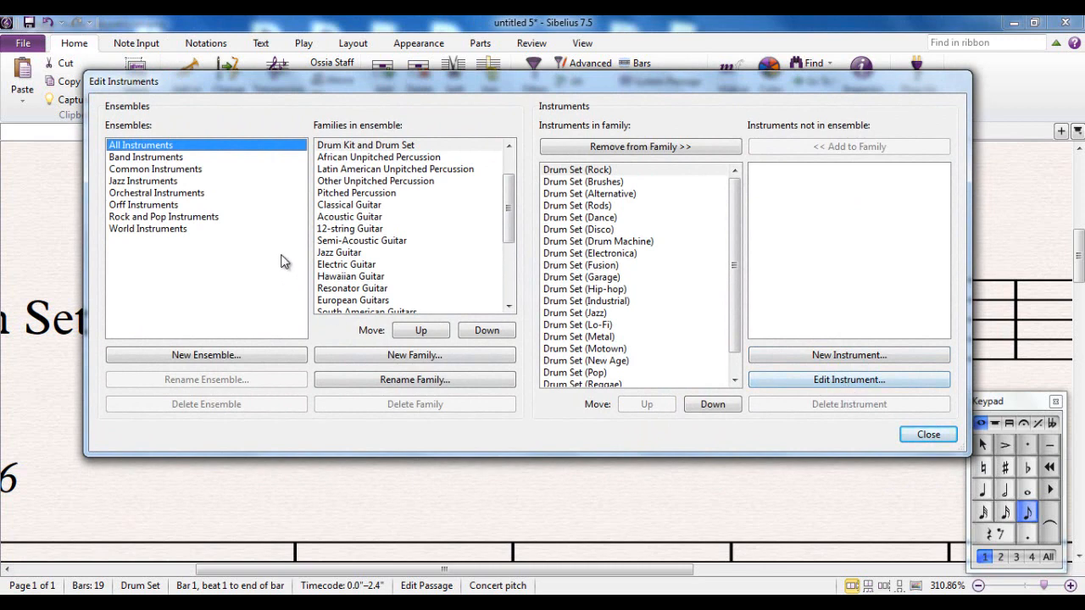
pyautogui.click(576, 170)
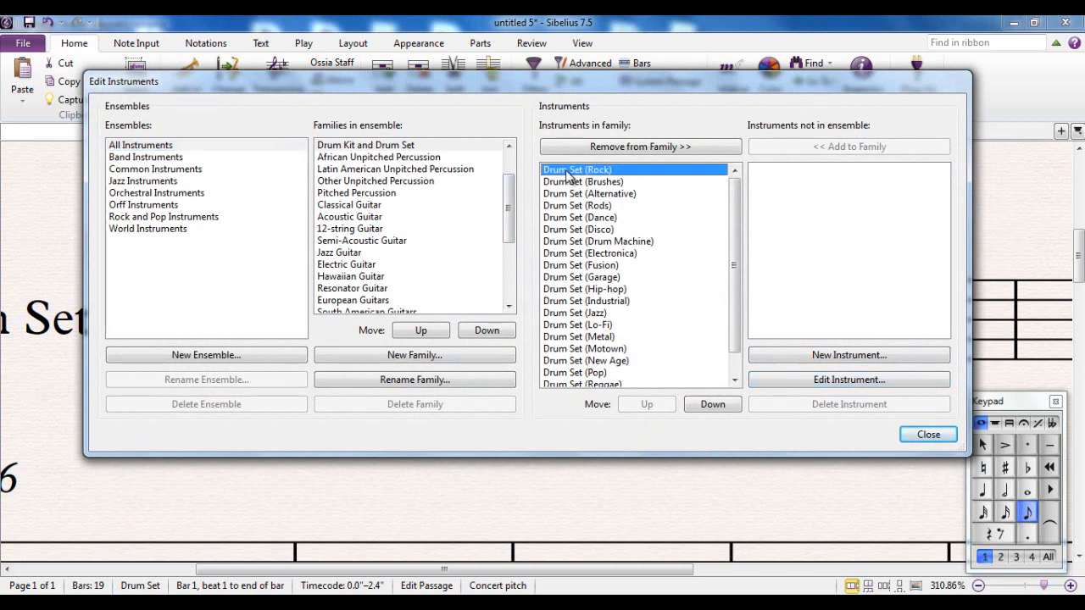
pyautogui.moveTo(261, 156)
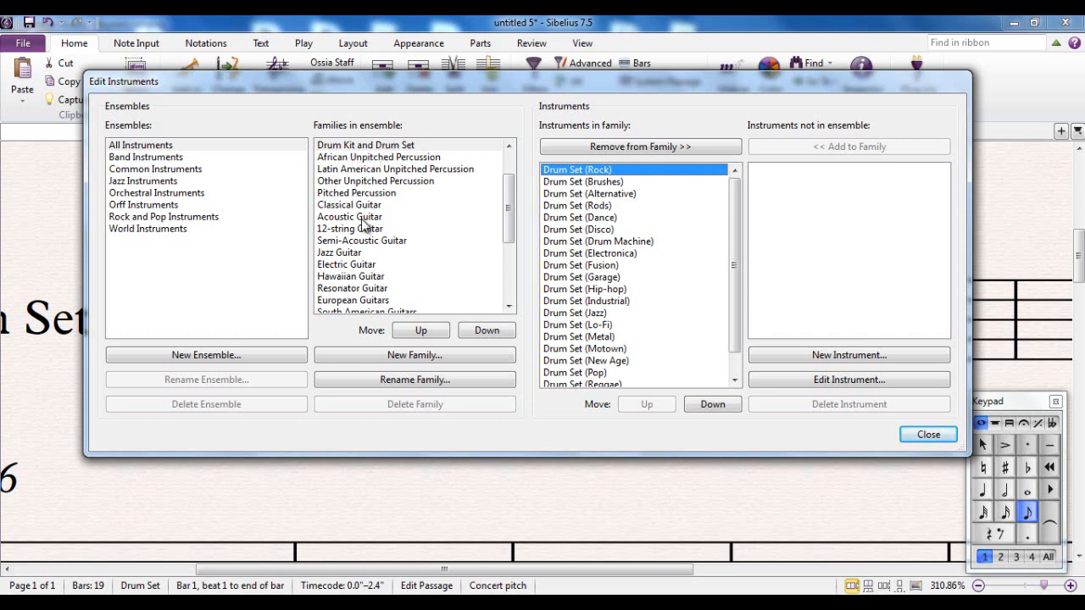
pyautogui.moveTo(529, 240)
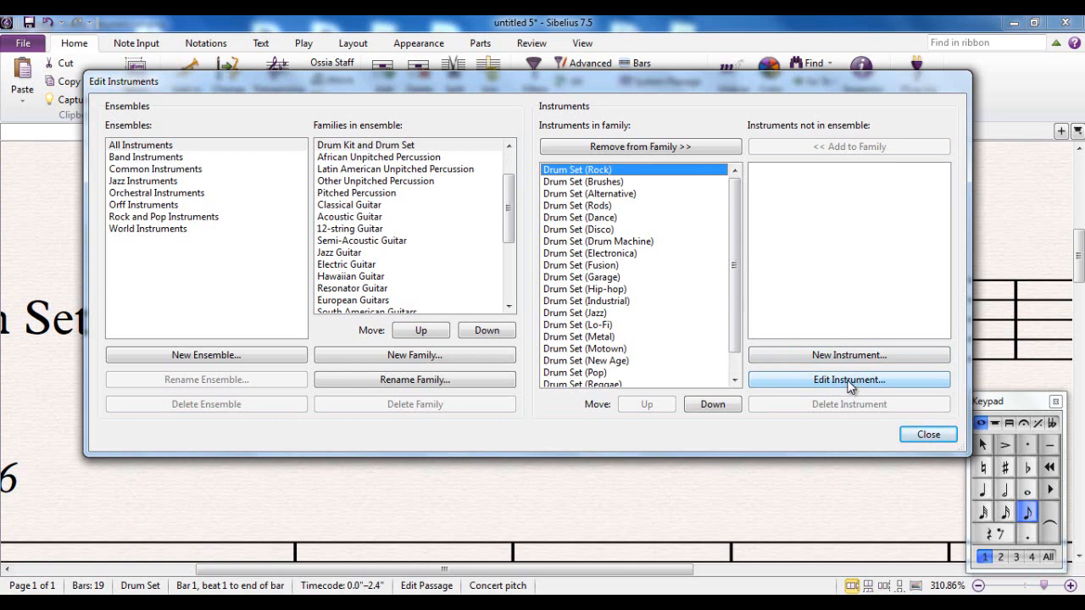
# - Start editing Drum Set (Rock), accepting the warning that it is used in the score
pyautogui.click(847, 380)
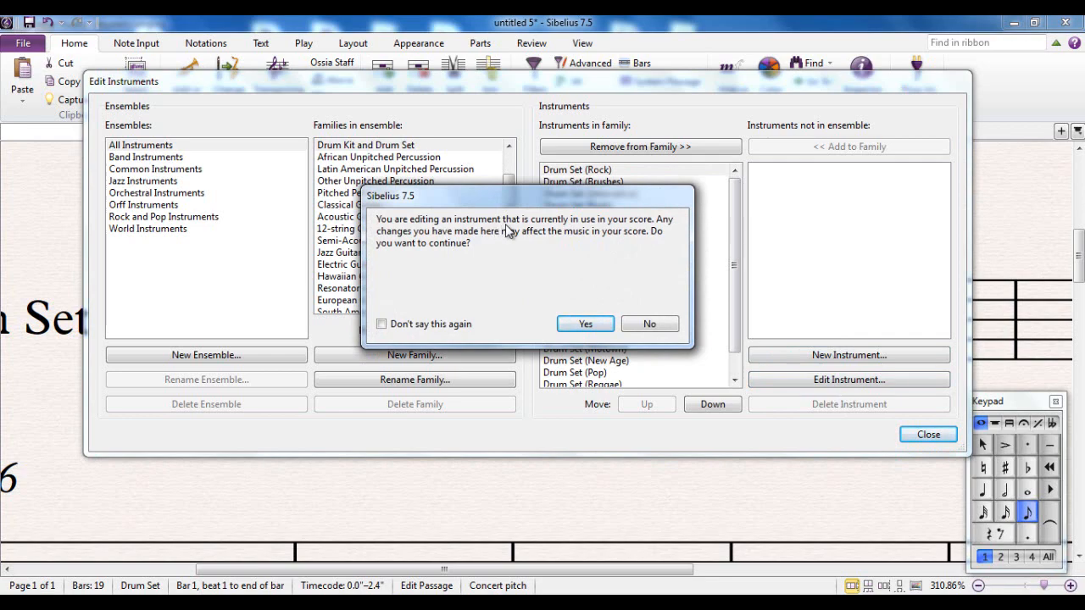
pyautogui.moveTo(593, 305)
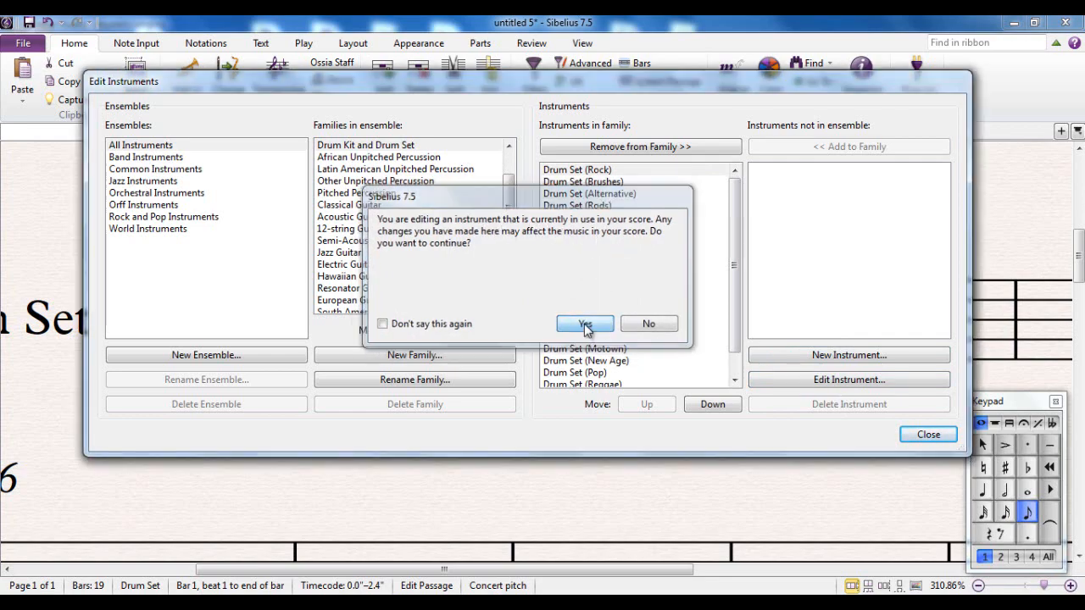
pyautogui.click(585, 324)
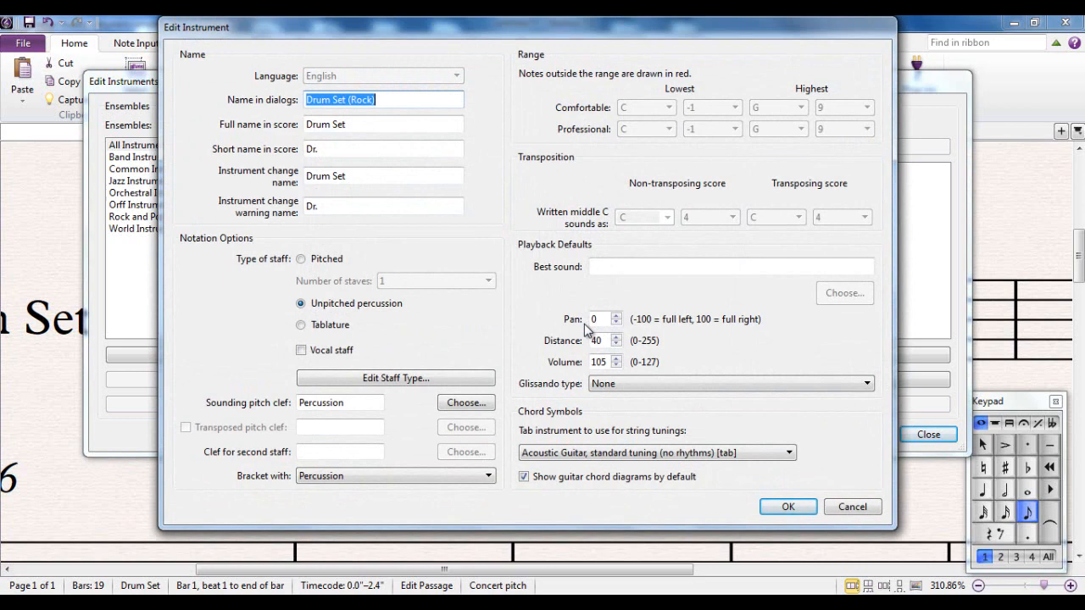
pyautogui.moveTo(559, 319)
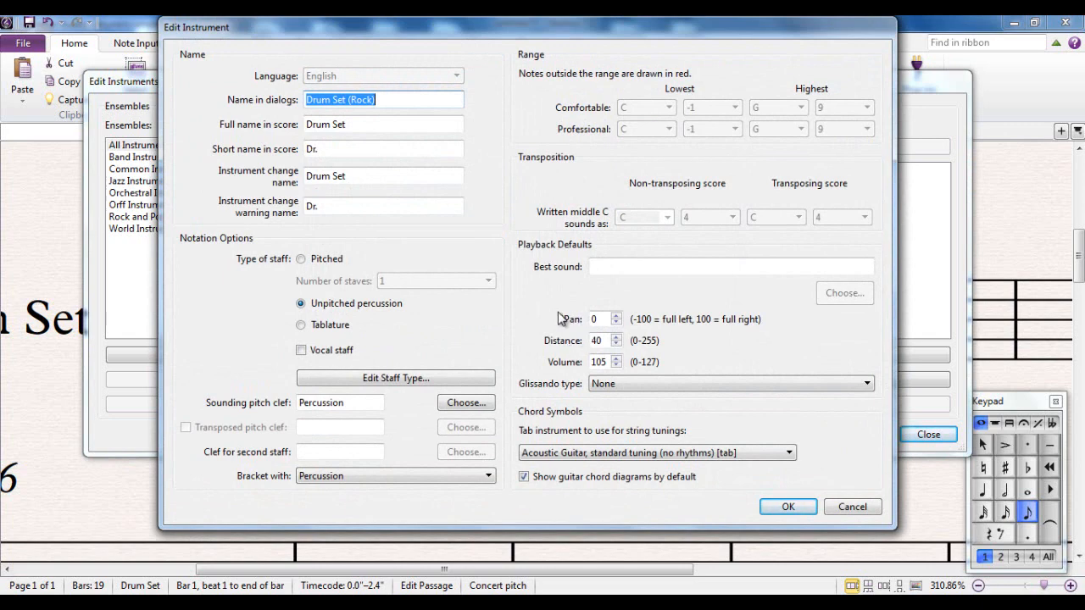
pyautogui.moveTo(829, 122)
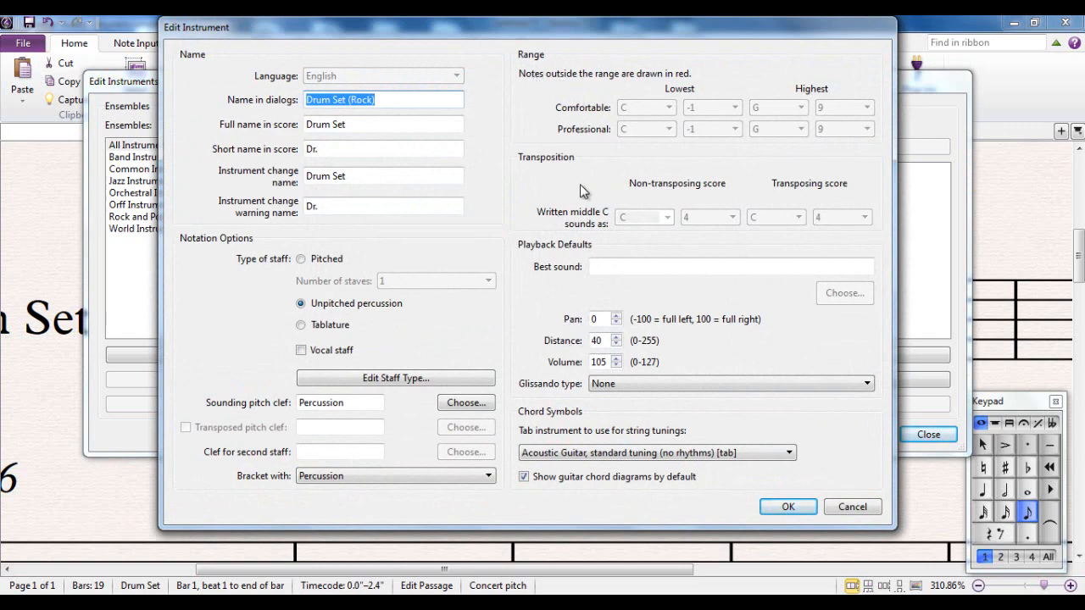
pyautogui.moveTo(559, 162)
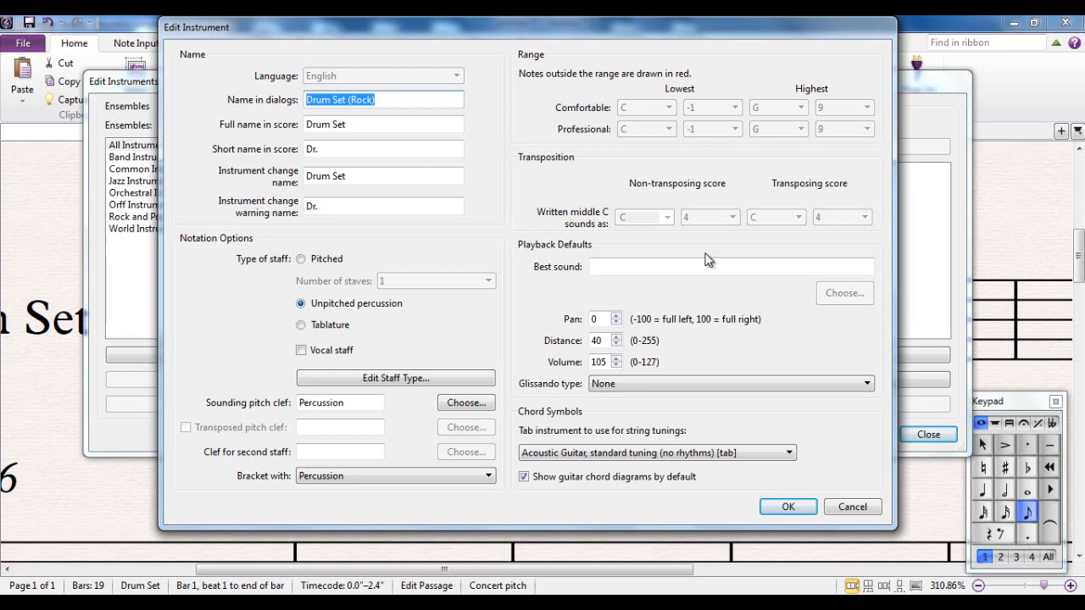
pyautogui.moveTo(490, 352)
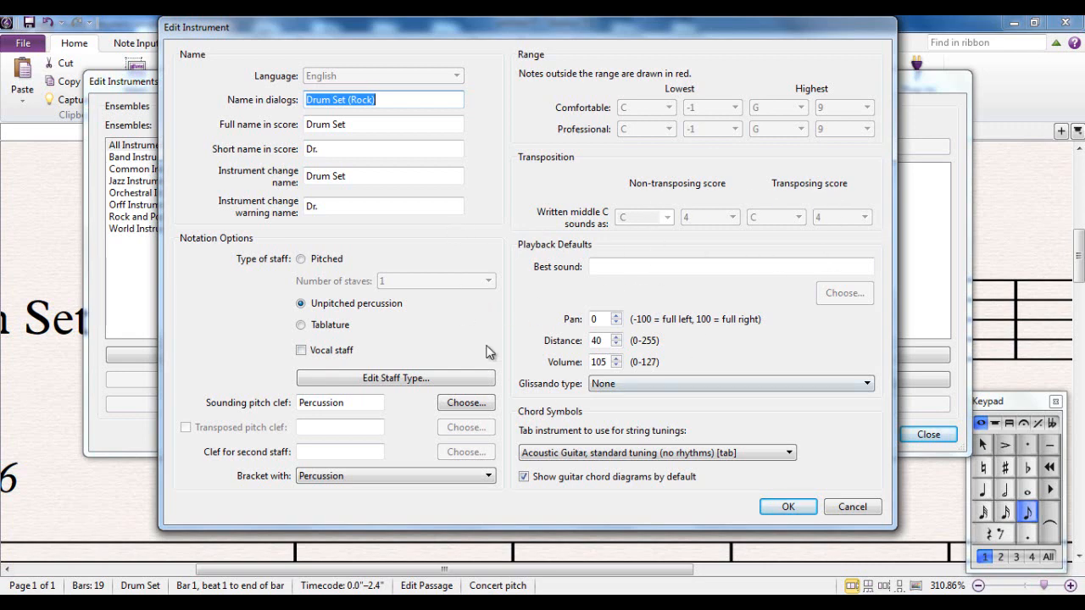
pyautogui.moveTo(616, 509)
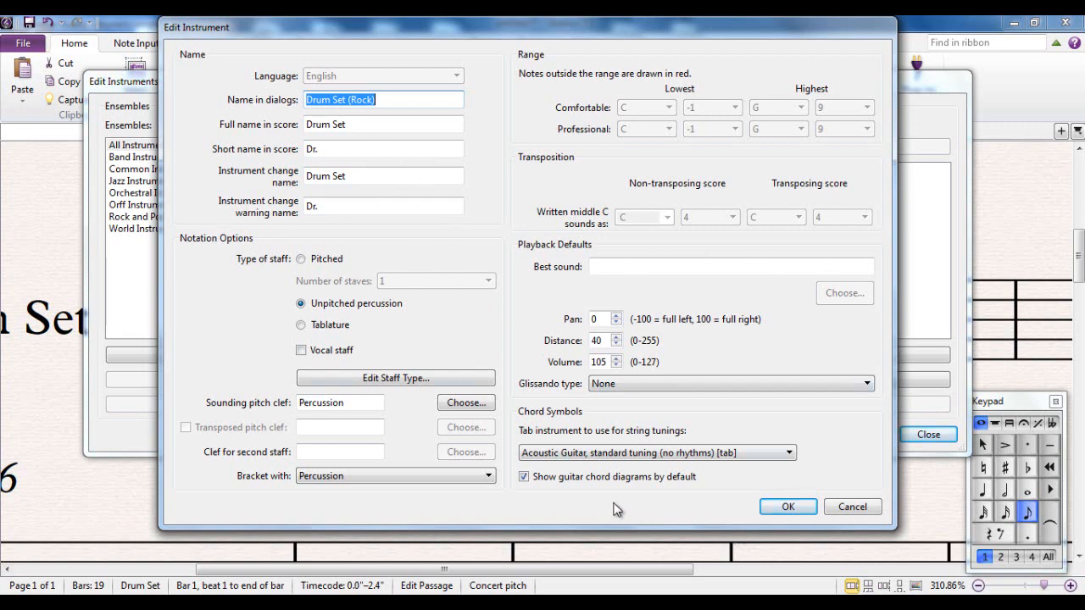
pyautogui.moveTo(596, 500)
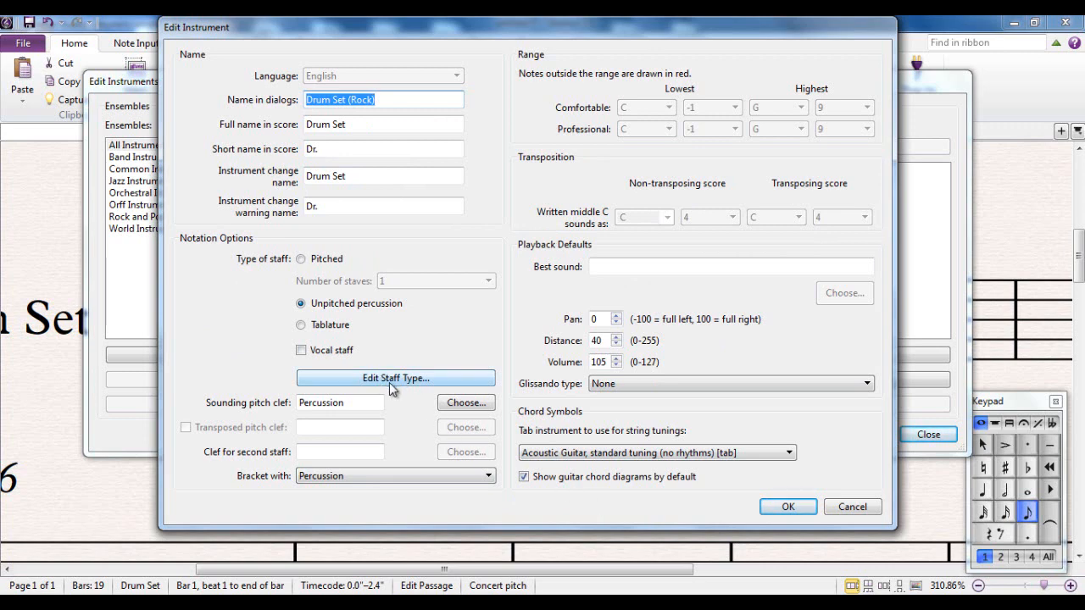
# - Go from the instrument settings into Edit Staff Type for the drum staff's notehead map
pyautogui.click(394, 378)
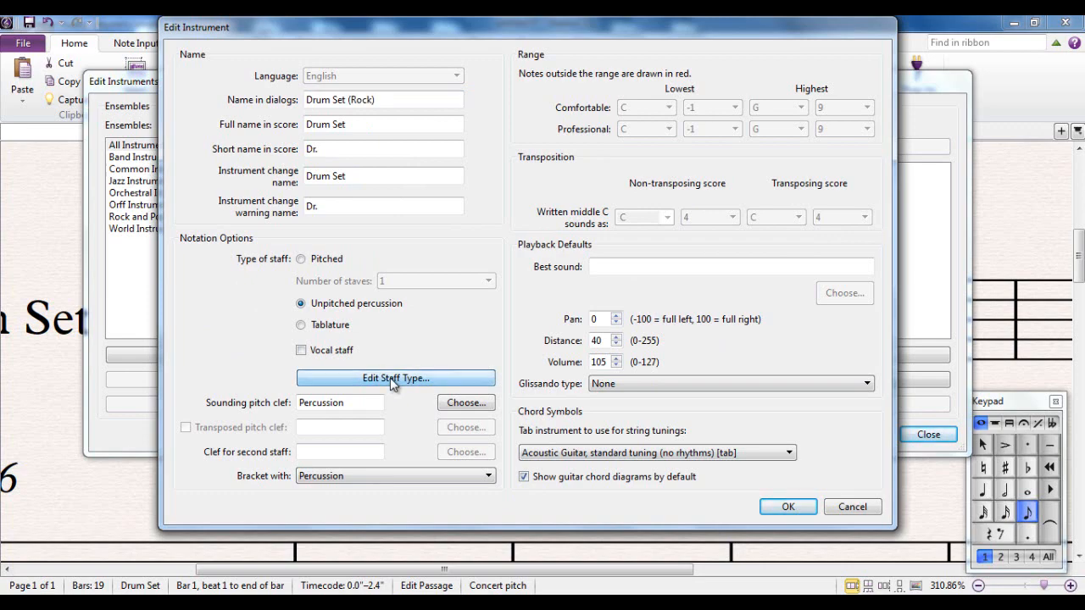
pyautogui.click(397, 378)
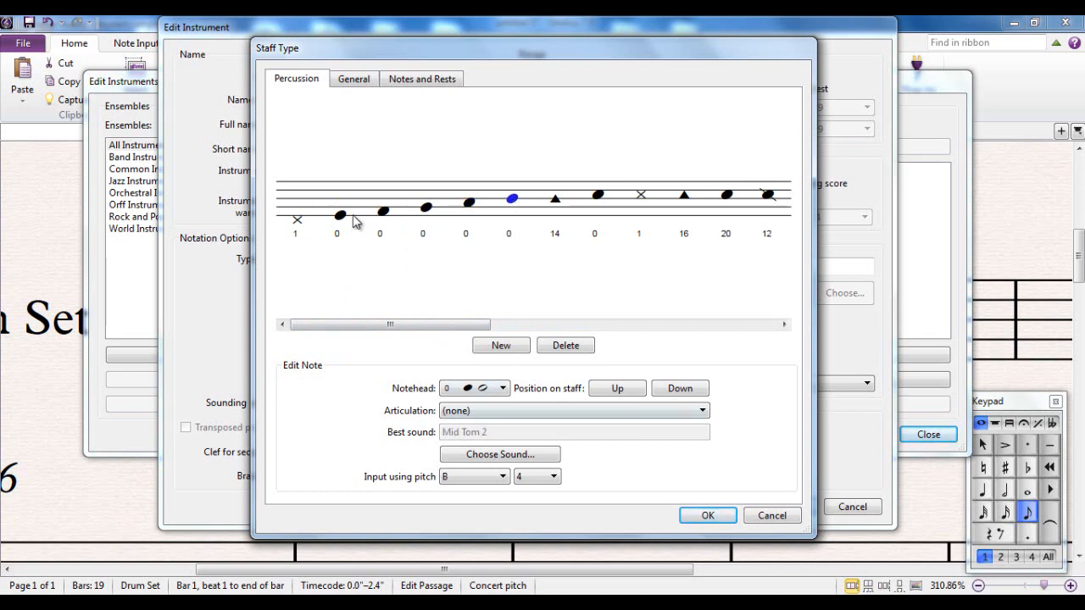
pyautogui.click(339, 213)
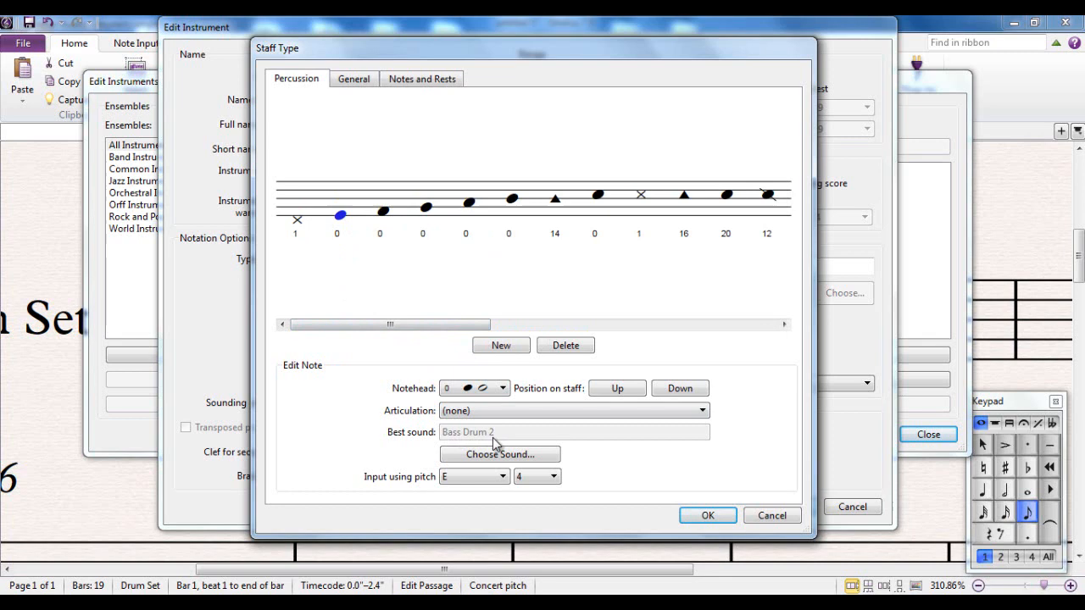
pyautogui.click(297, 217)
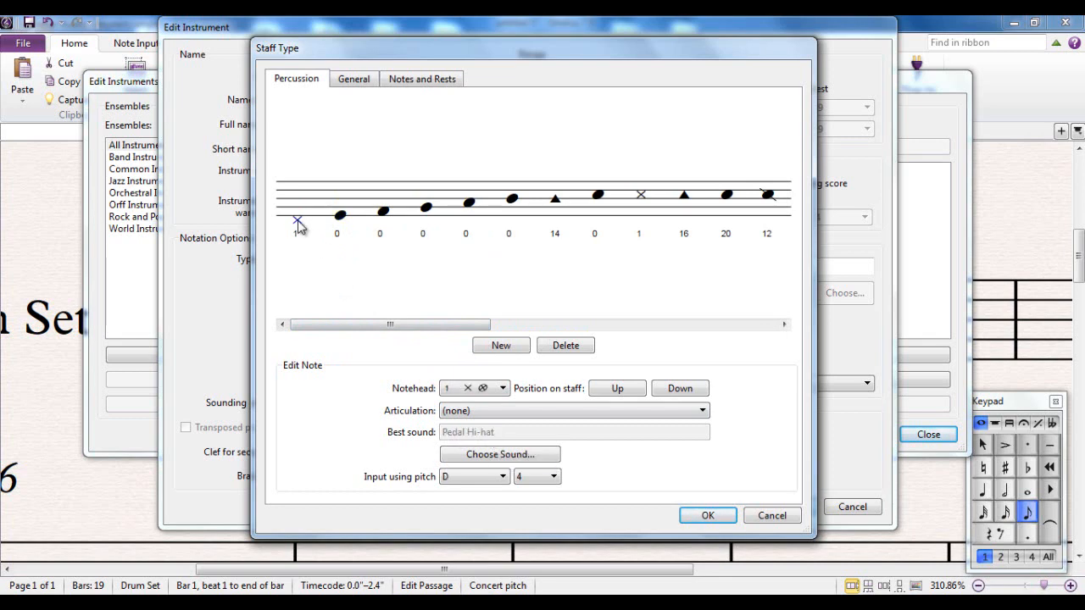
pyautogui.moveTo(461, 290)
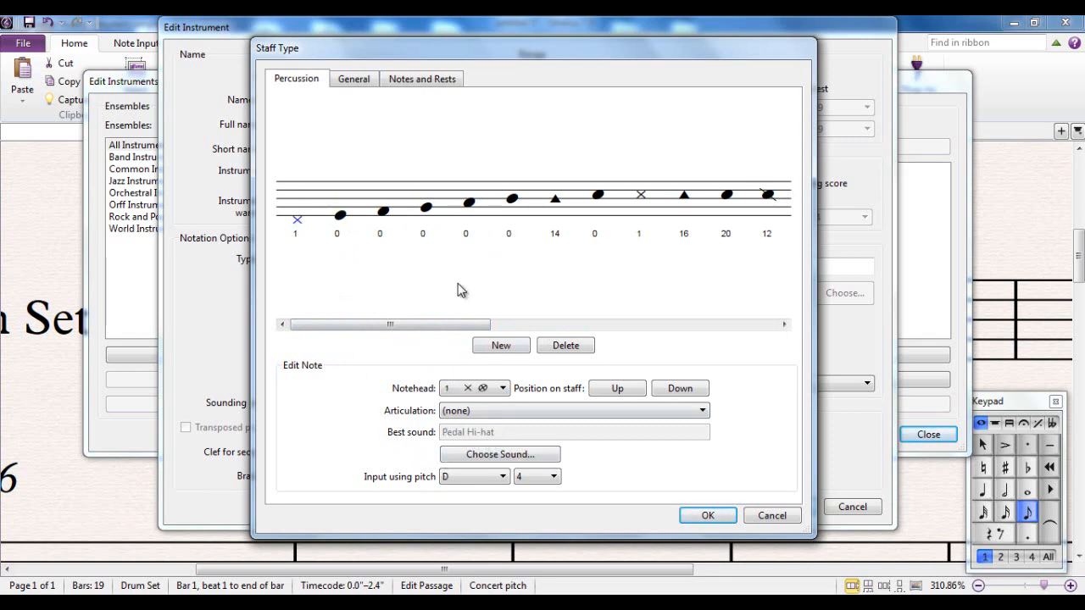
pyautogui.click(426, 207)
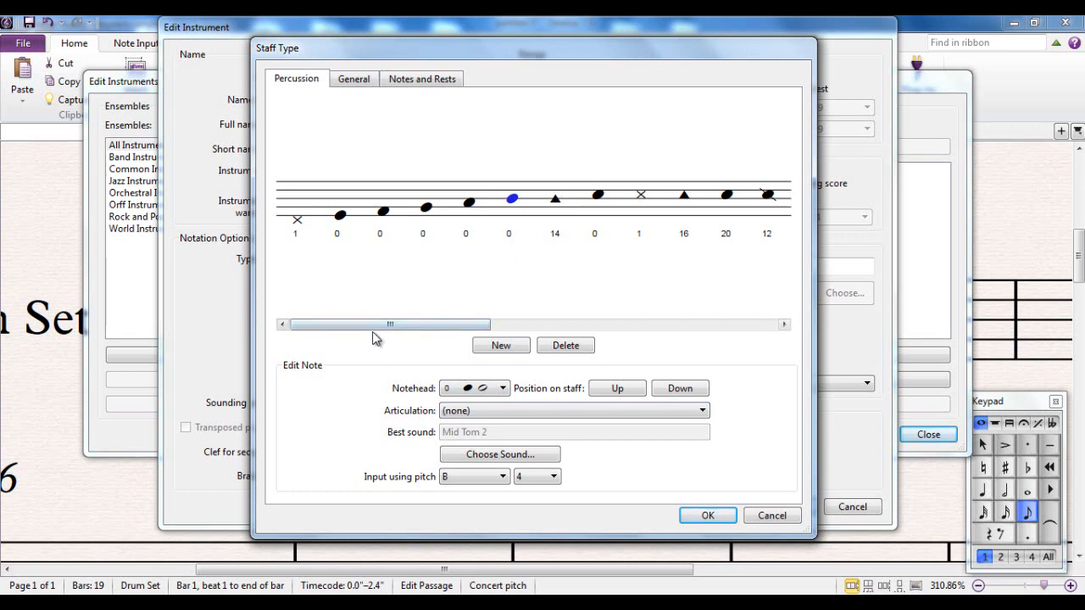
pyautogui.moveTo(389, 324); pyautogui.dragTo(557, 324)
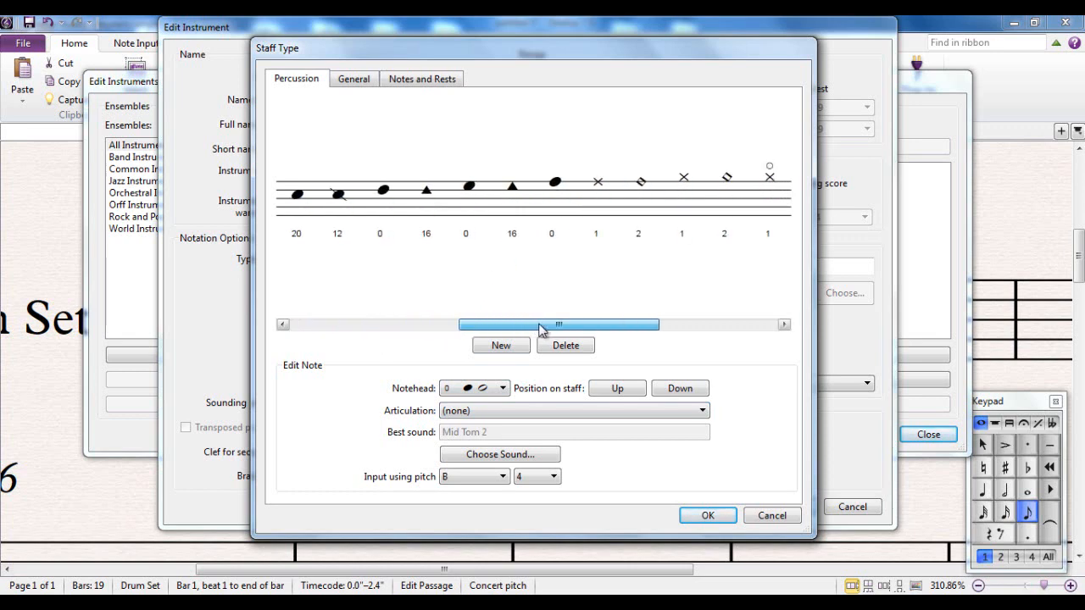
pyautogui.moveTo(558, 325); pyautogui.dragTo(626, 326)
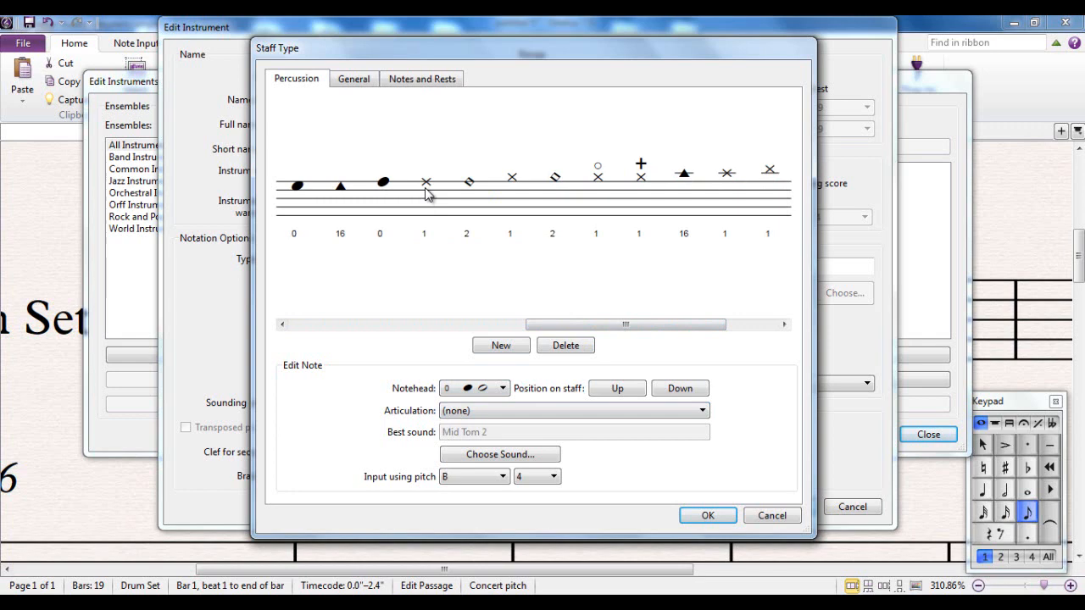
pyautogui.click(426, 181)
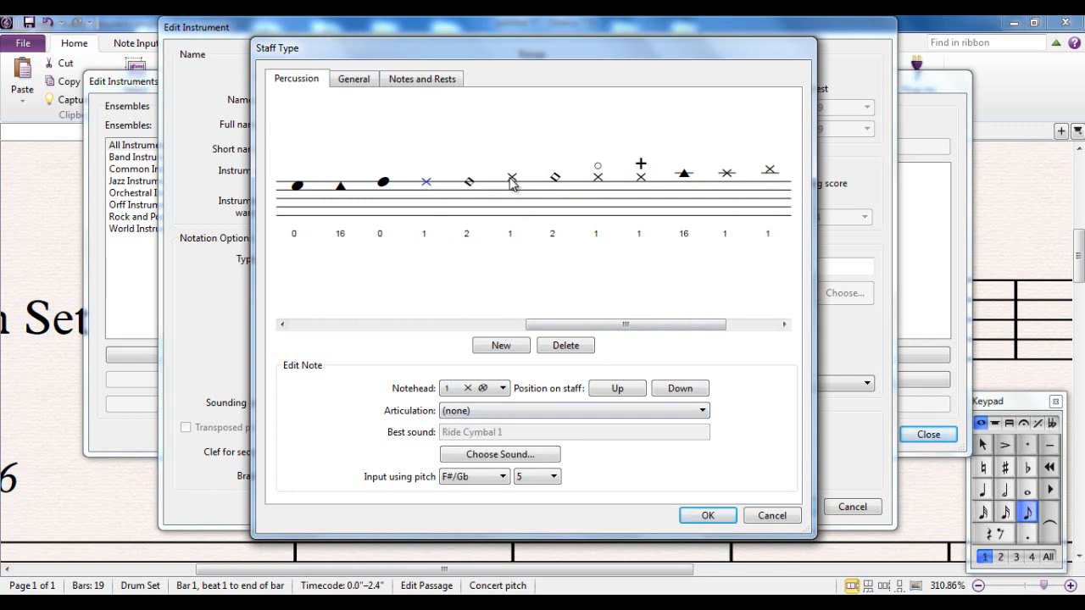
pyautogui.click(512, 176)
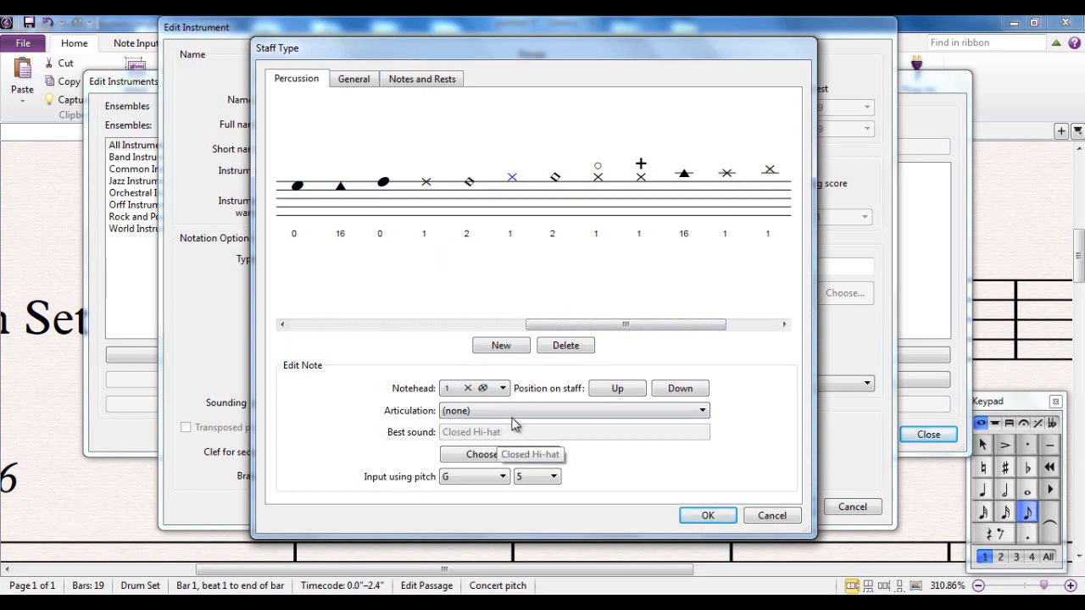
pyautogui.click(597, 176)
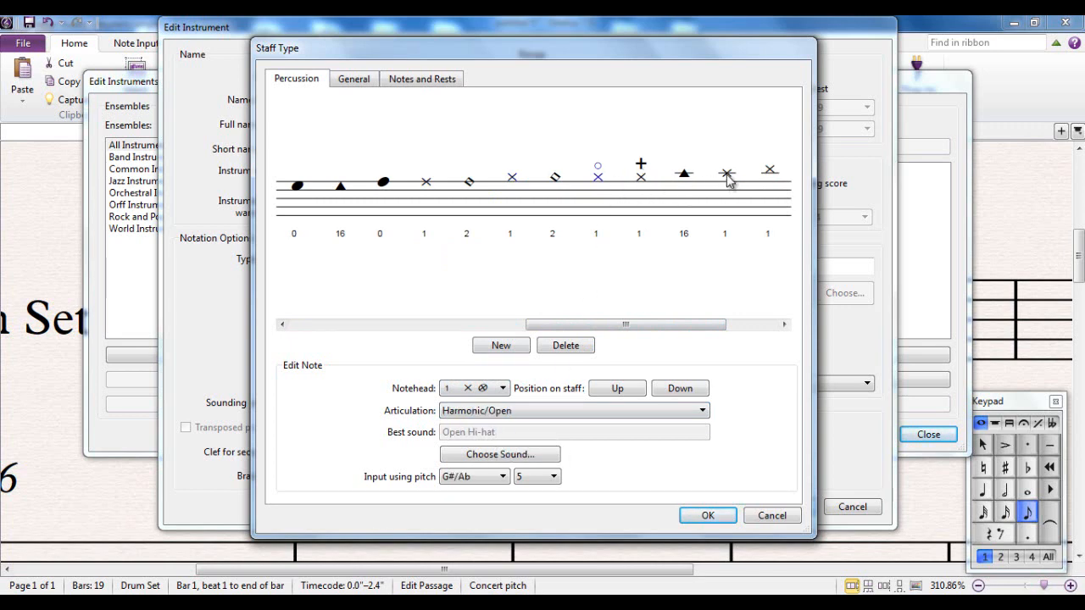
pyautogui.click(727, 173)
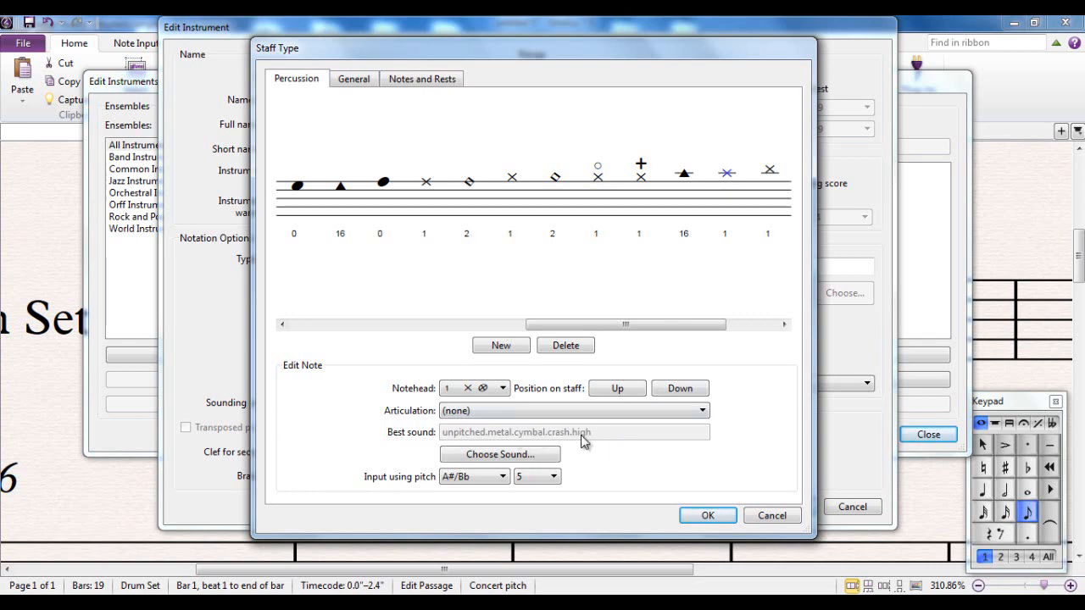
pyautogui.moveTo(585, 437)
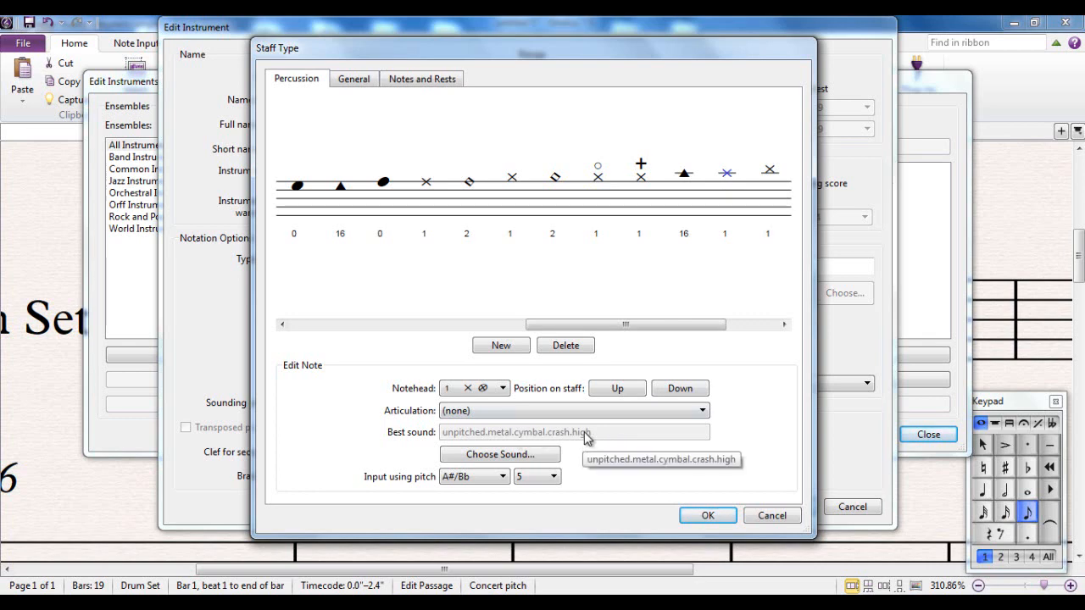
pyautogui.moveTo(430, 188)
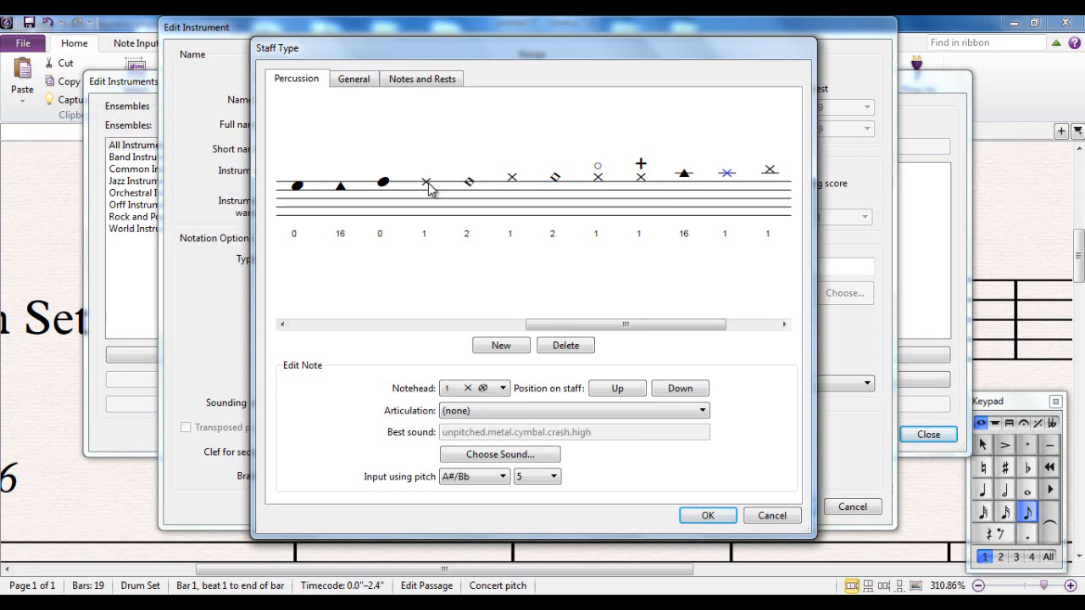
pyautogui.click(427, 180)
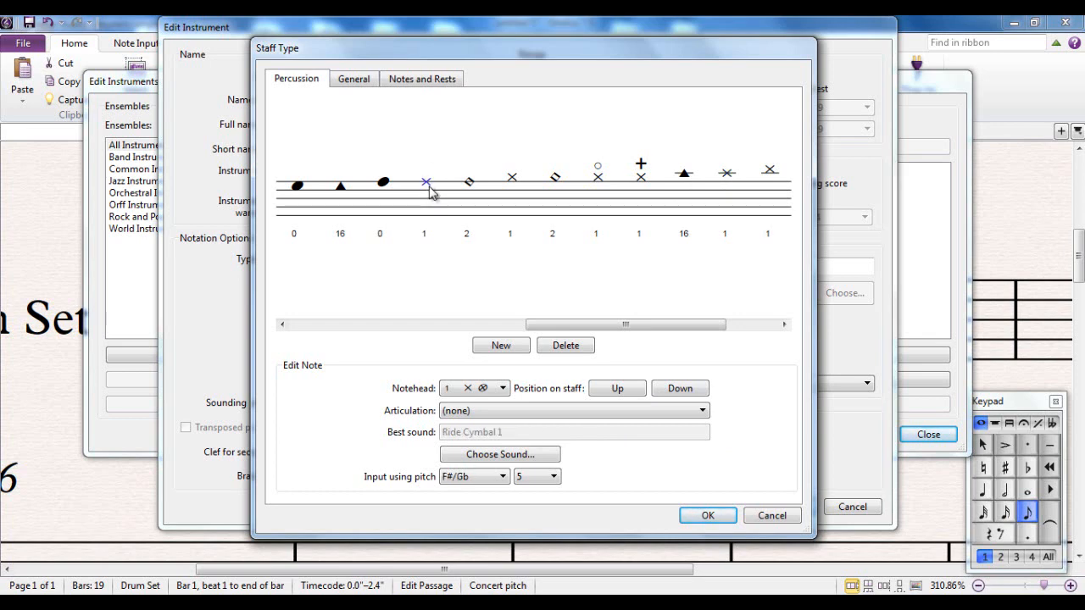
pyautogui.click(726, 173)
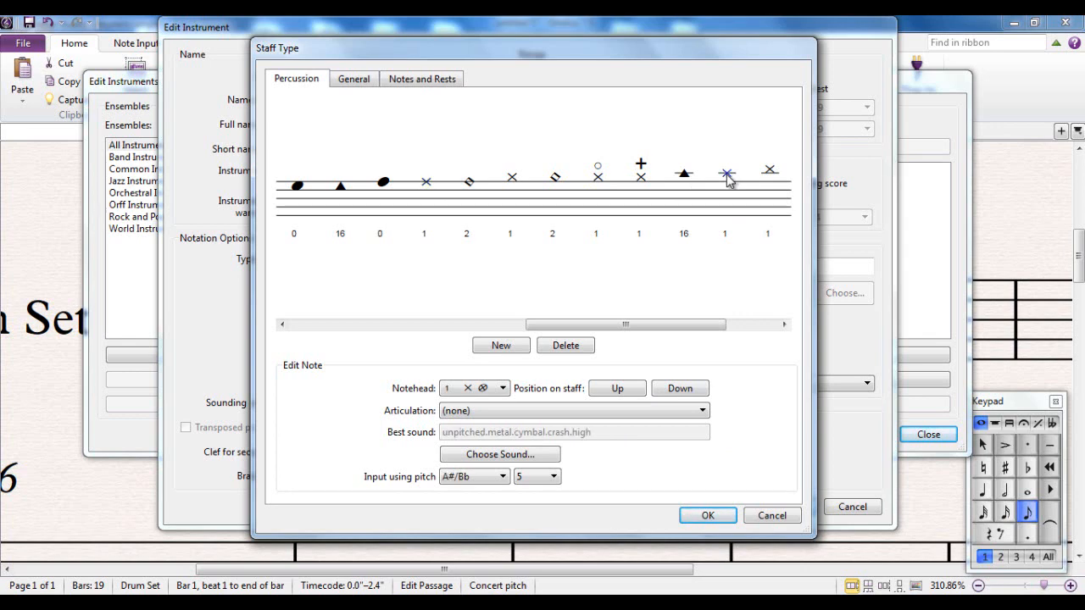
pyautogui.moveTo(427, 181)
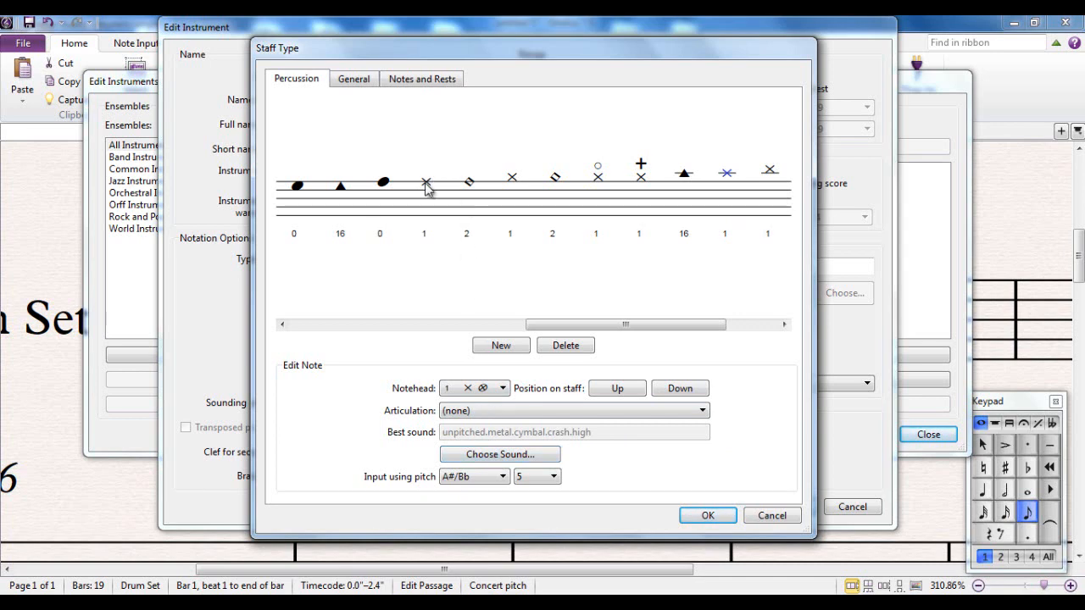
pyautogui.click(427, 182)
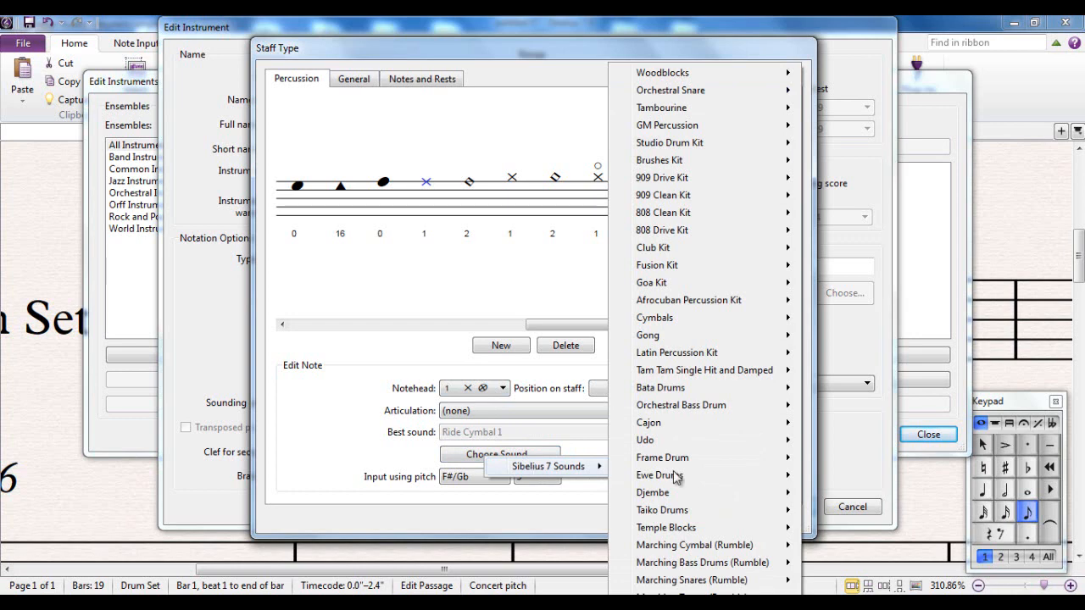
pyautogui.moveTo(669, 142)
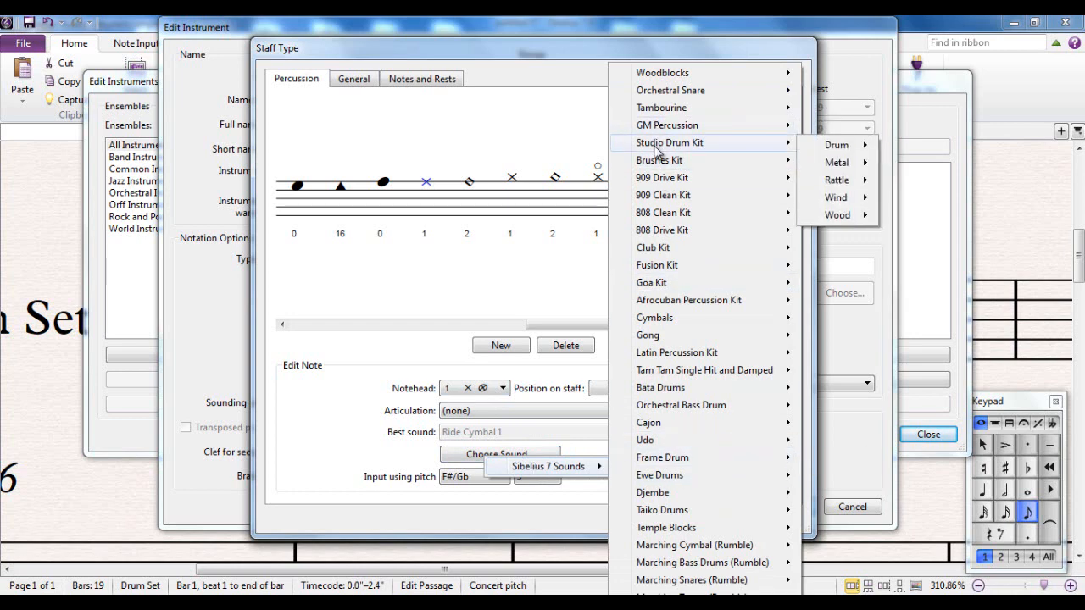
pyautogui.moveTo(838, 162)
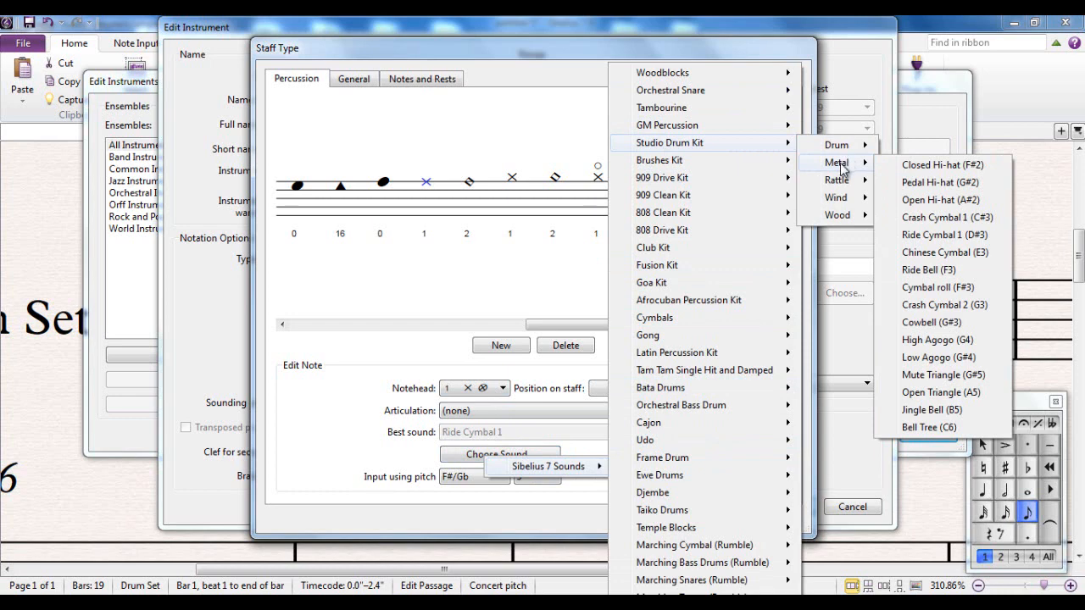
pyautogui.moveTo(936, 261)
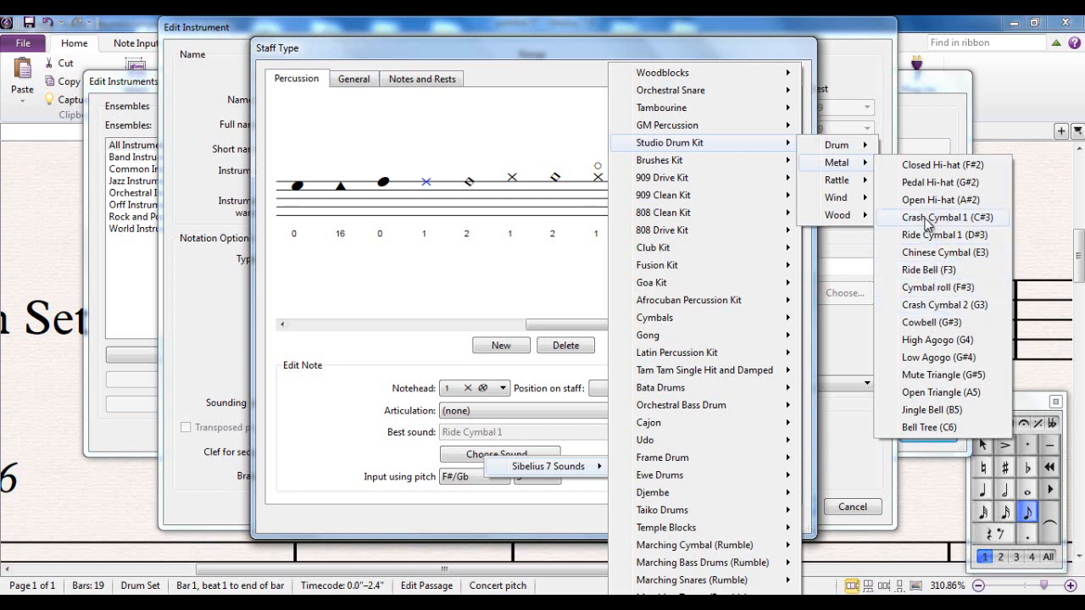
# - Assign Studio Drum Kit > Metal > Crash Cymbal 1 to the first cymbal notehead
pyautogui.click(944, 217)
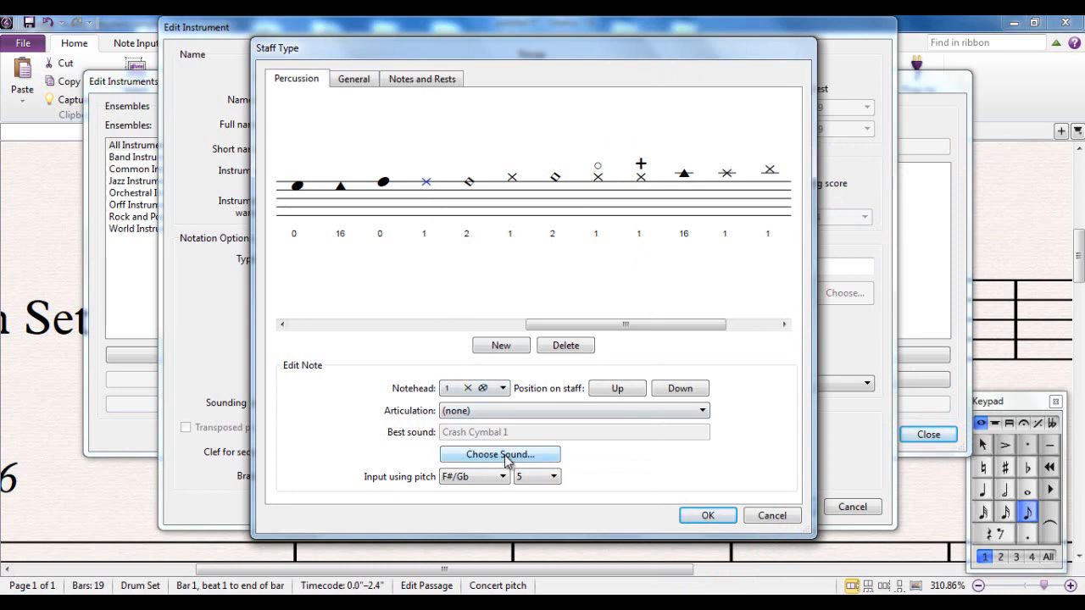
pyautogui.click(500, 454)
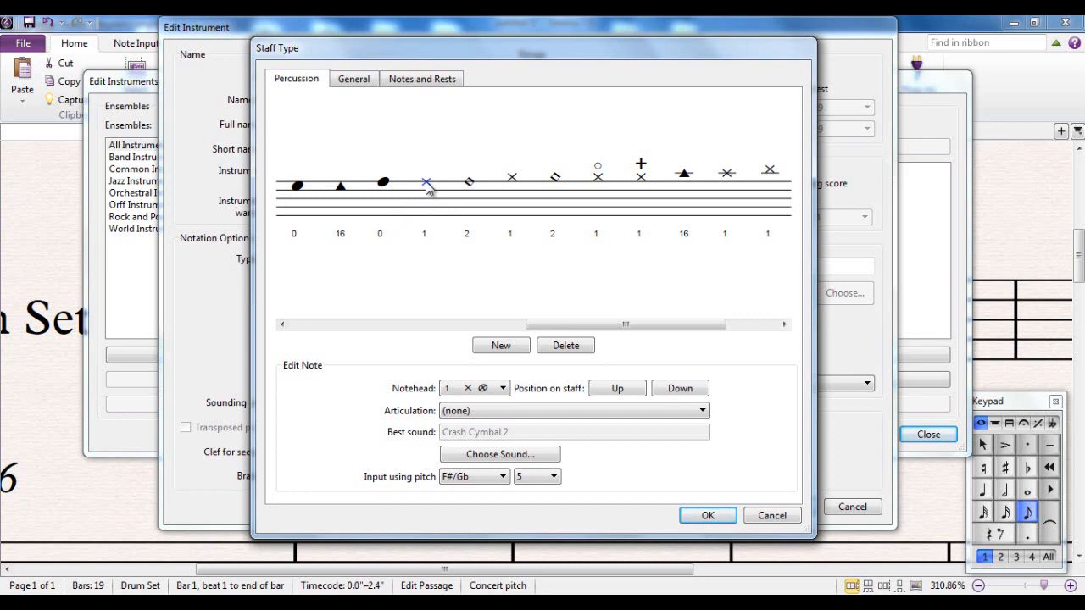
pyautogui.click(498, 455)
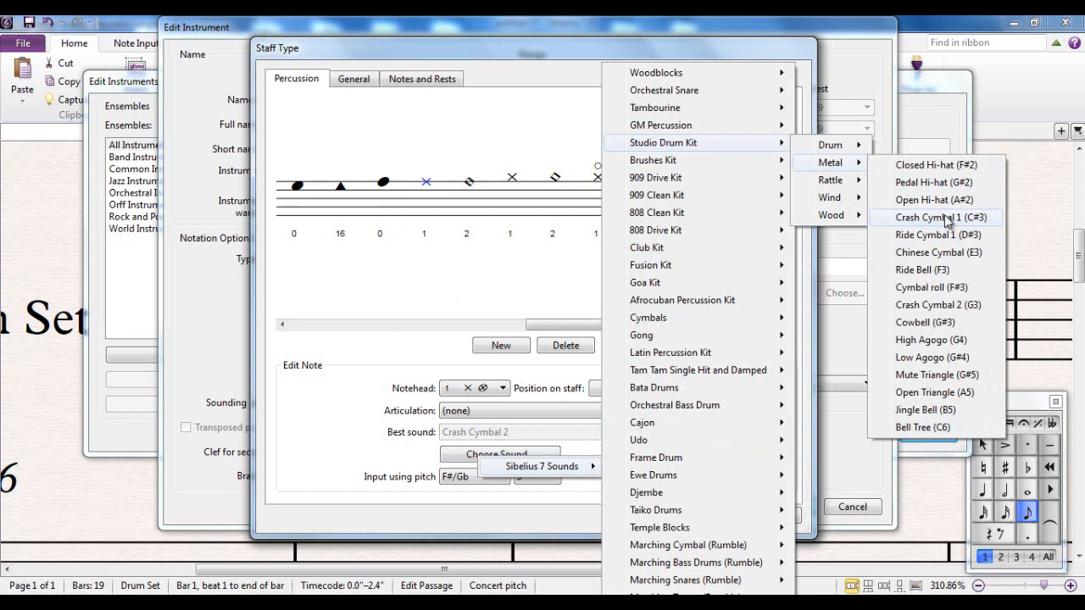
pyautogui.click(935, 217)
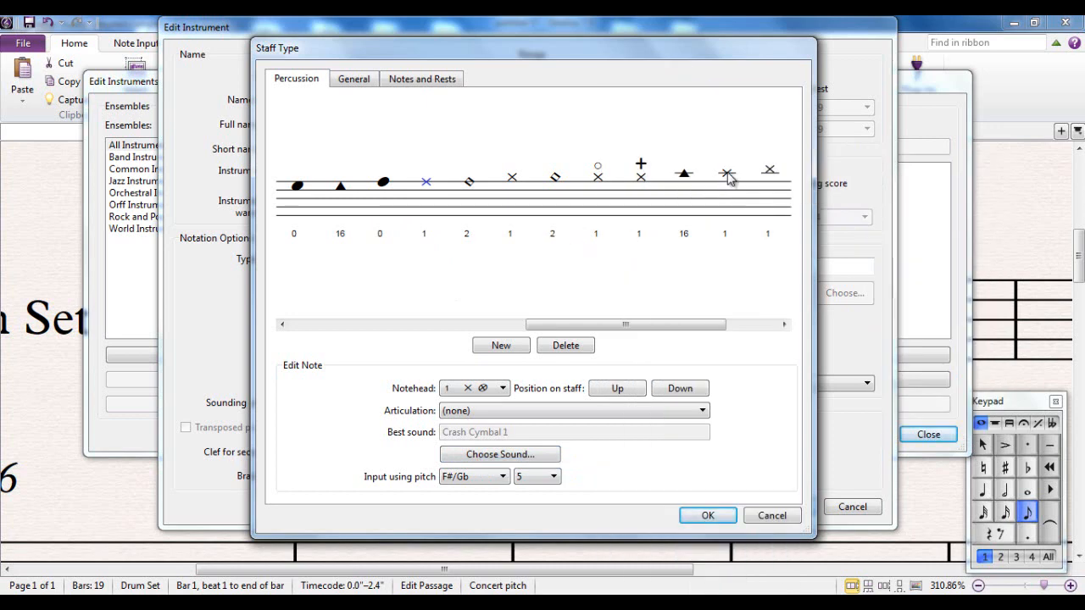
# - Assign Studio Drum Kit > Metal > Ride Cymbal 1 to the crash notehead
pyautogui.click(727, 175)
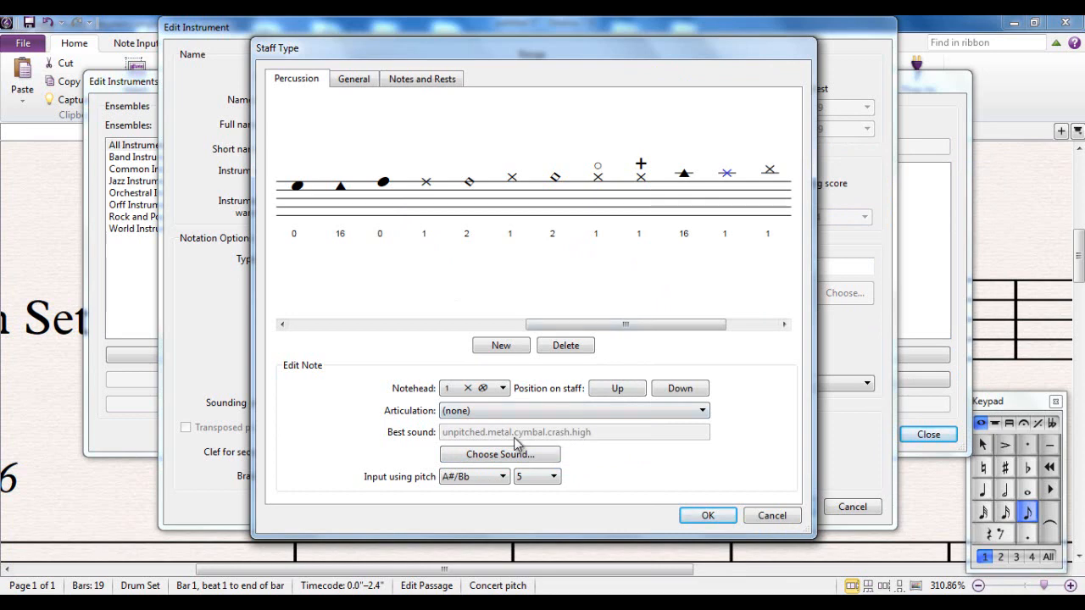
pyautogui.click(498, 454)
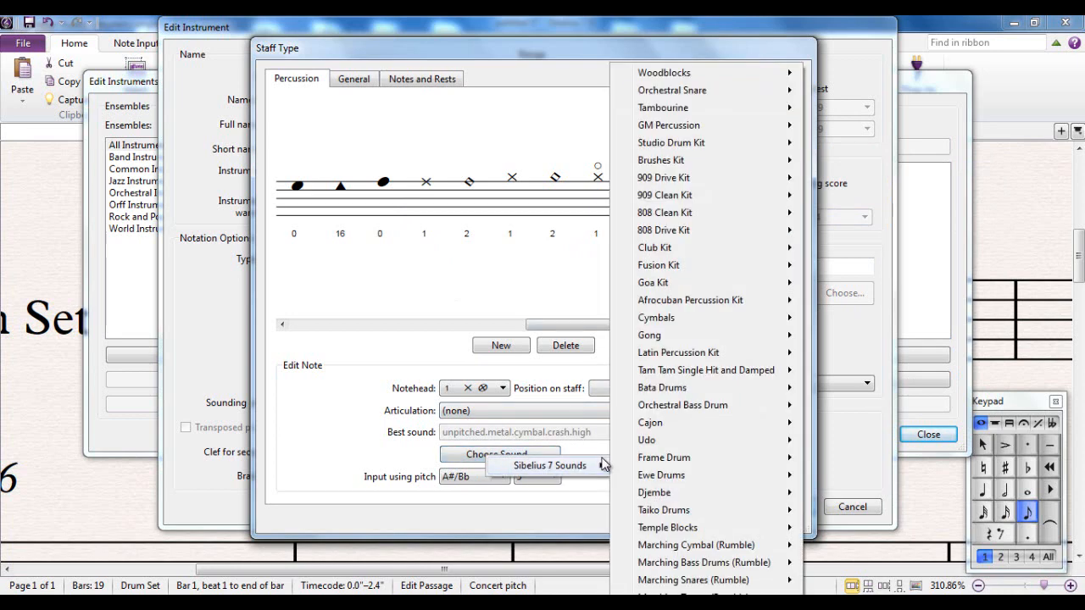
pyautogui.moveTo(671, 143)
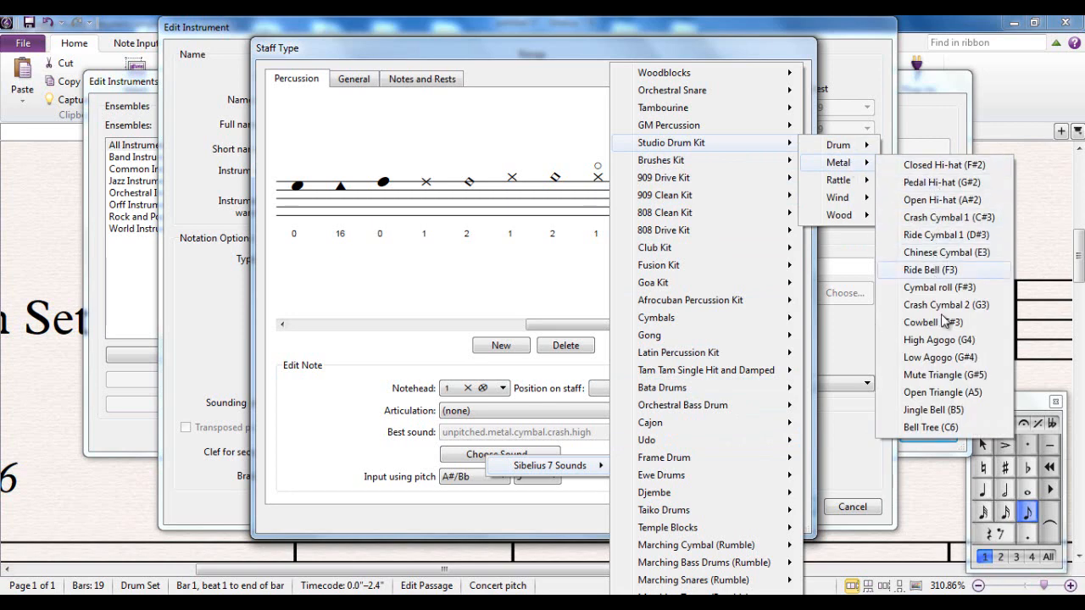
pyautogui.moveTo(935, 244)
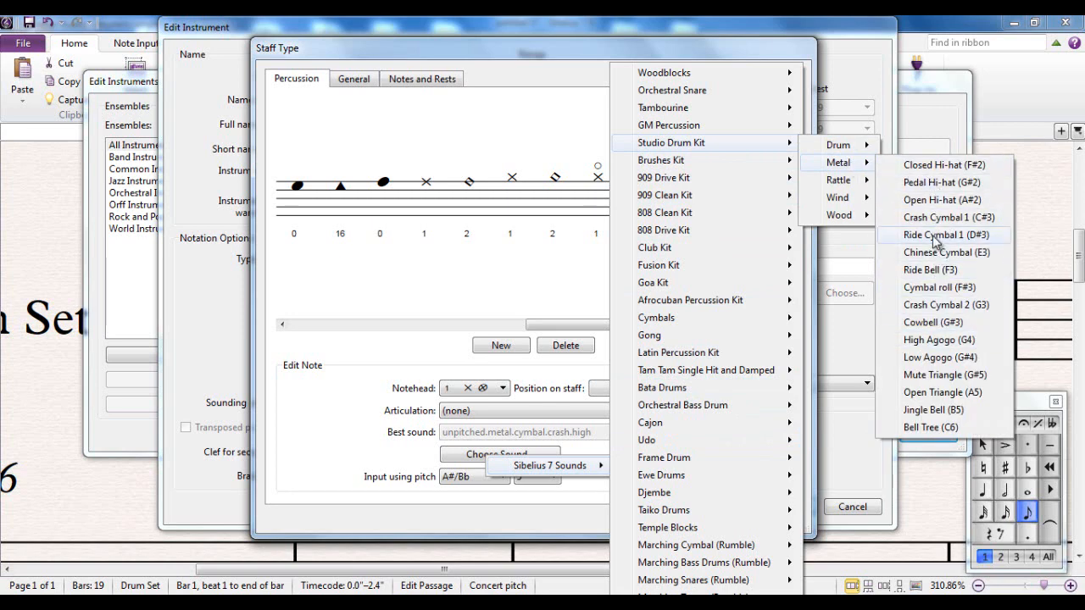
pyautogui.click(939, 234)
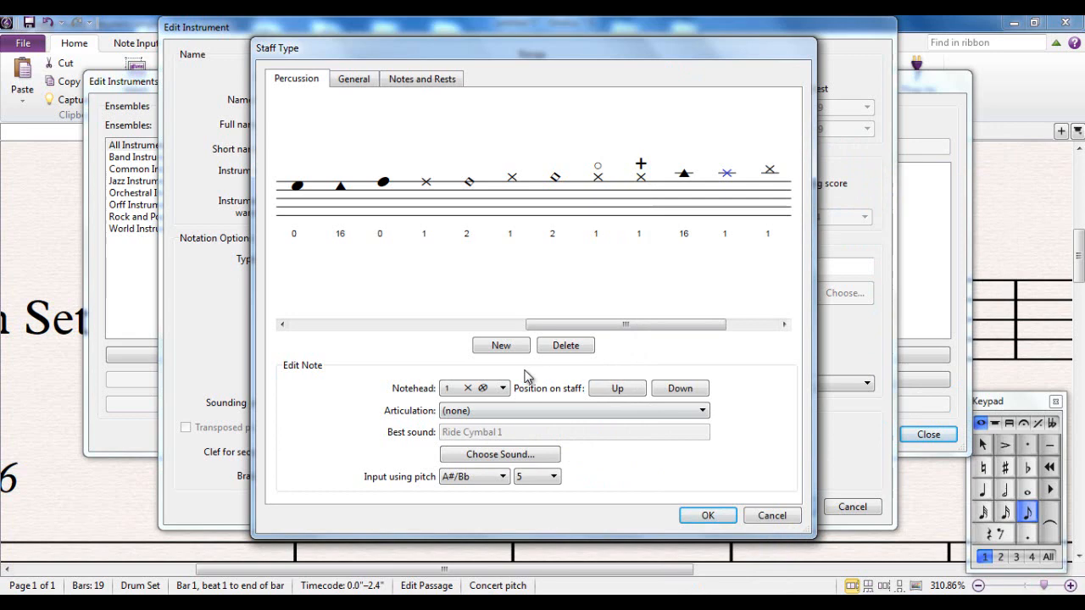
pyautogui.moveTo(730, 178)
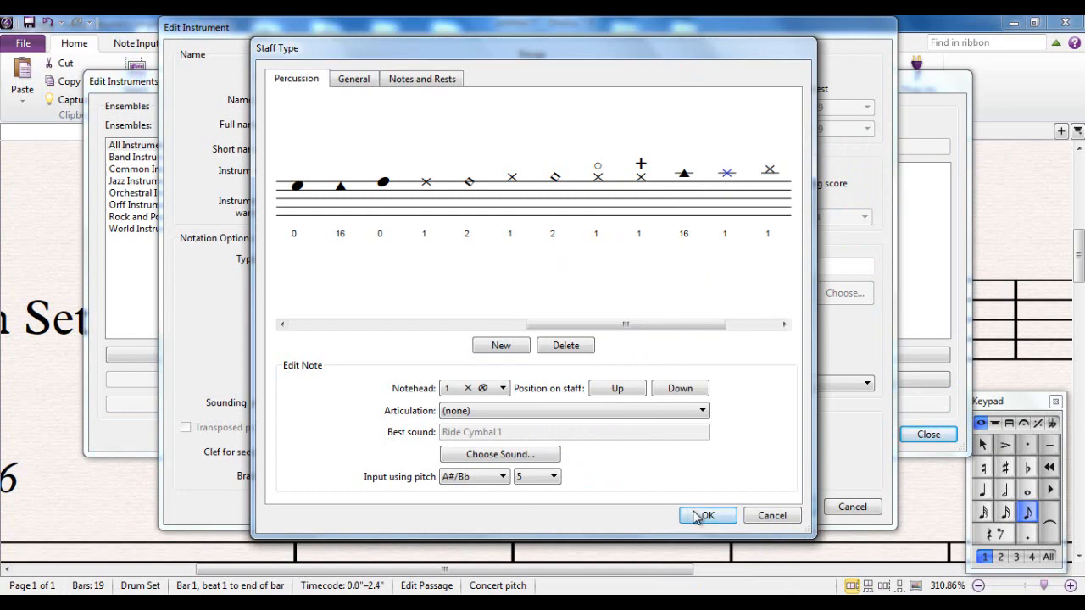
# - Confirm the drum map and instrument edits and return to the score
pyautogui.click(707, 516)
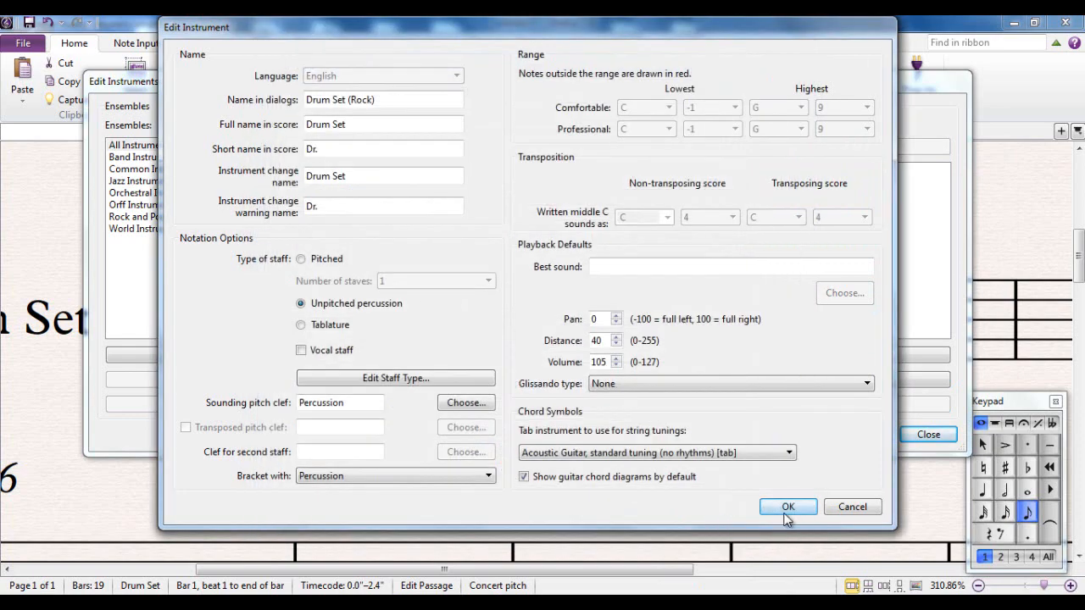
pyautogui.click(787, 505)
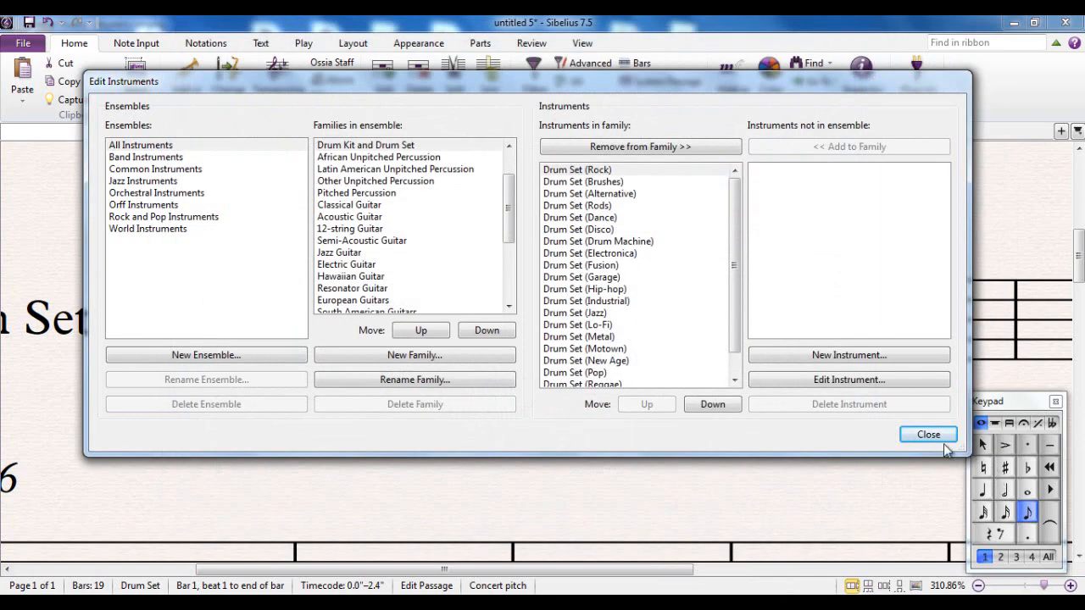
pyautogui.click(927, 434)
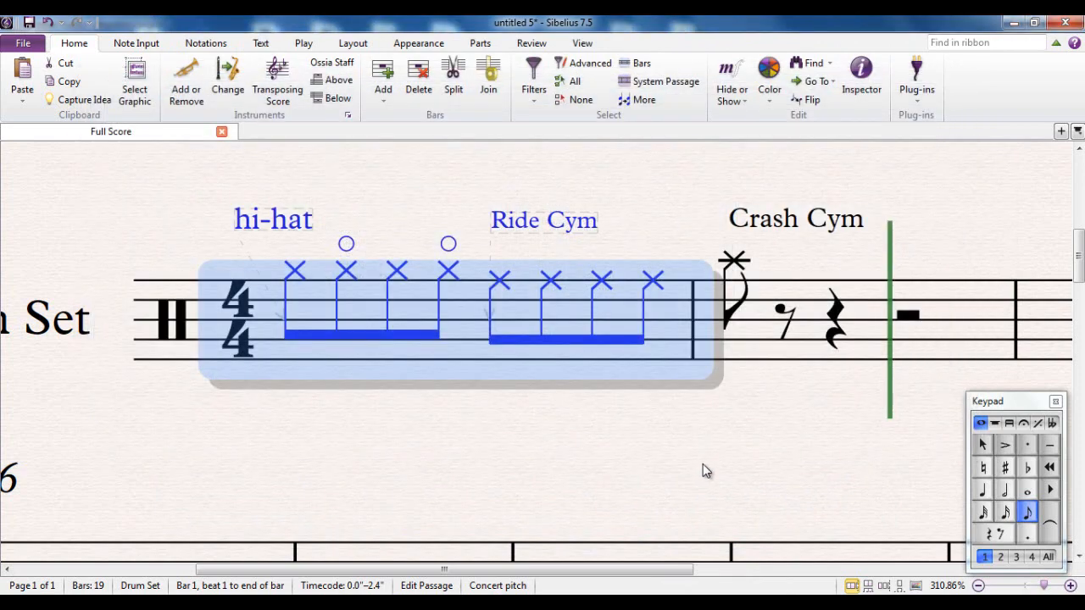
# - Move the Ride Cym and Crash Cym labels so each sits above its matching cymbal notes
pyautogui.click(295, 271)
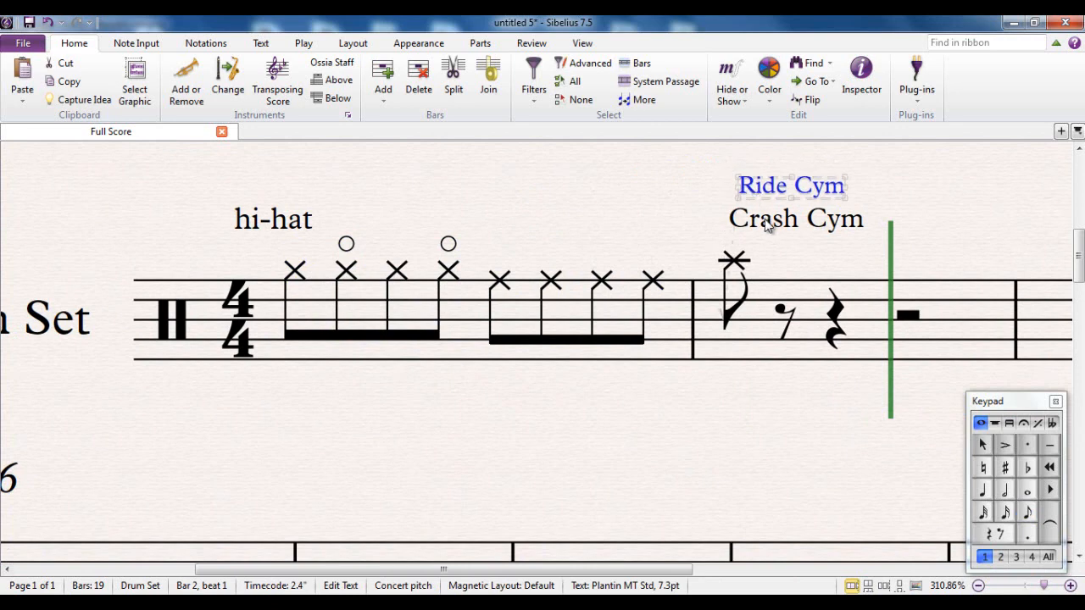
pyautogui.moveTo(795, 217); pyautogui.dragTo(566, 246)
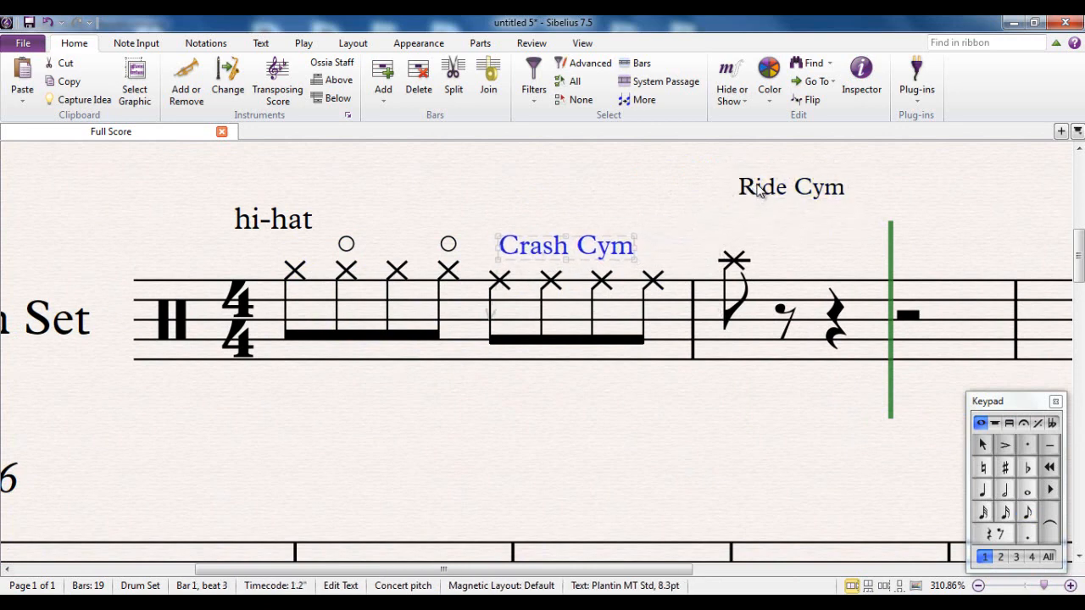